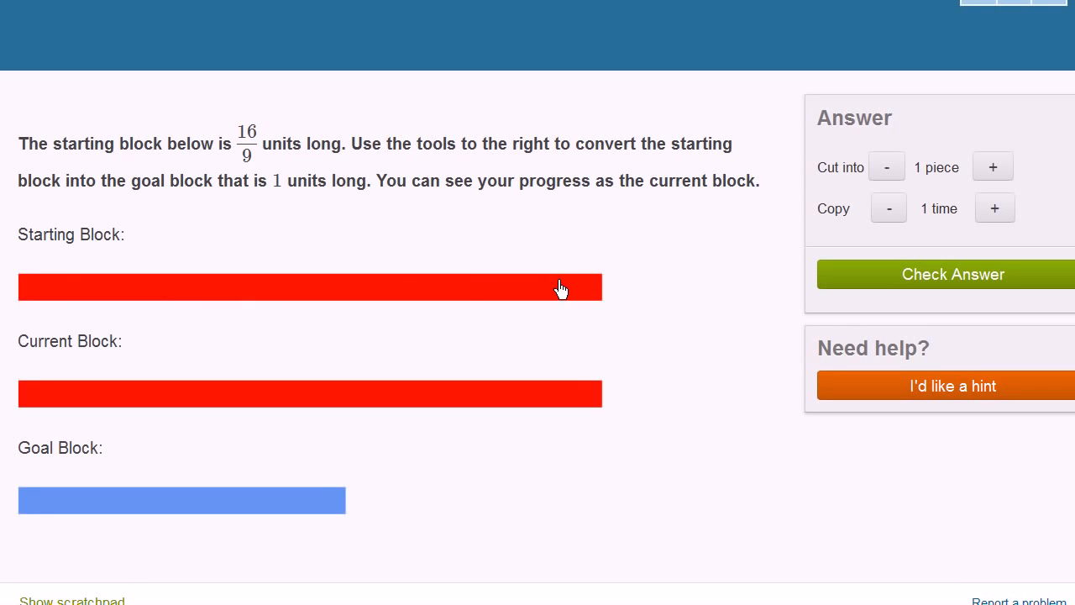
{"action": "mouse_move", "coordinate": [403, 192]}
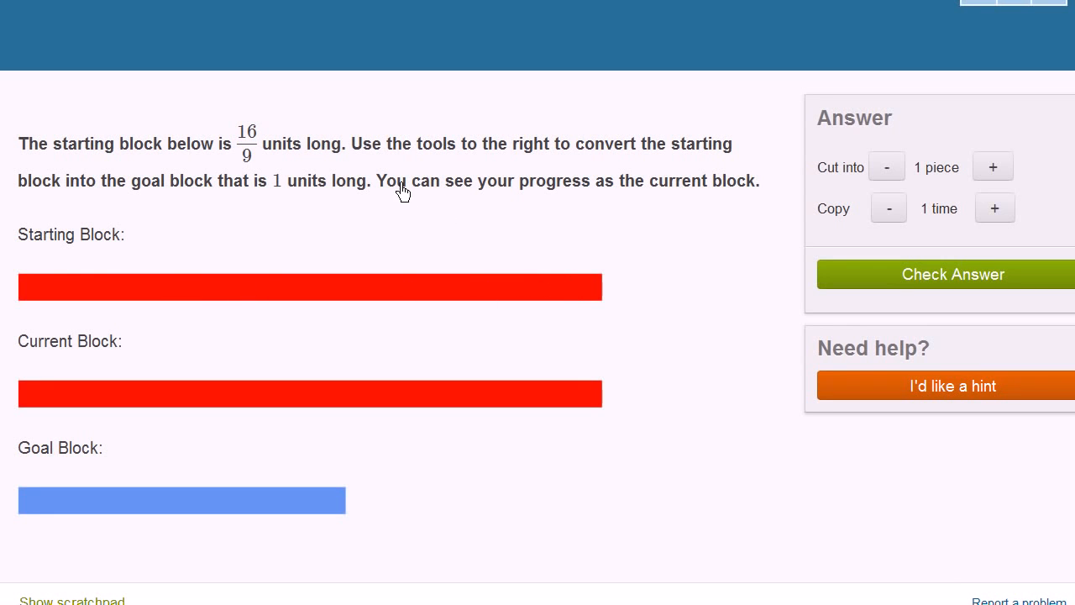
{"action": "mouse_move", "coordinate": [592, 160]}
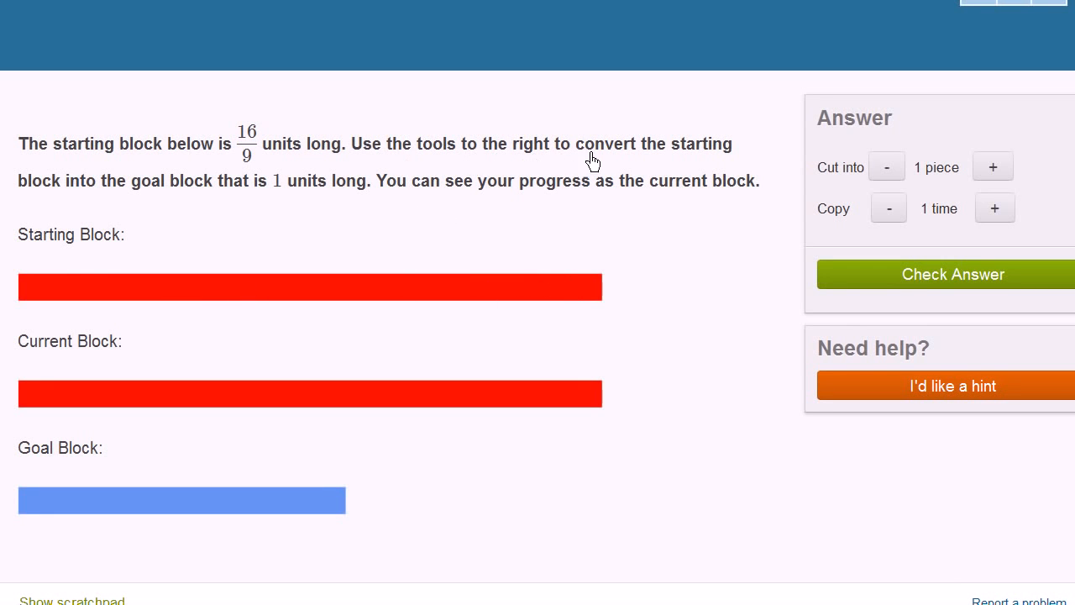
{"action": "mouse_move", "coordinate": [200, 202]}
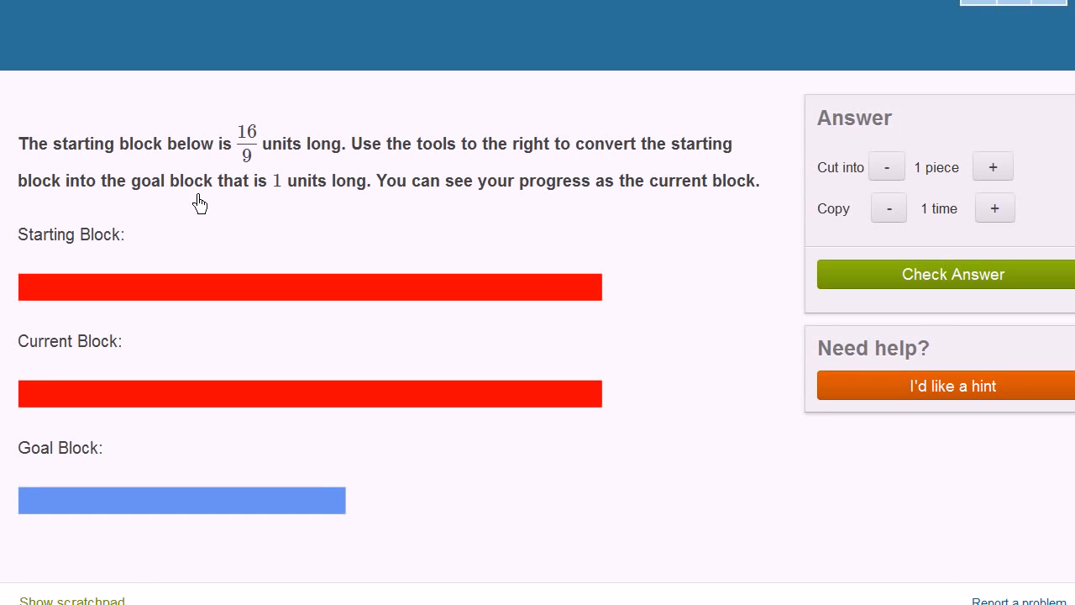
{"action": "mouse_move", "coordinate": [81, 518]}
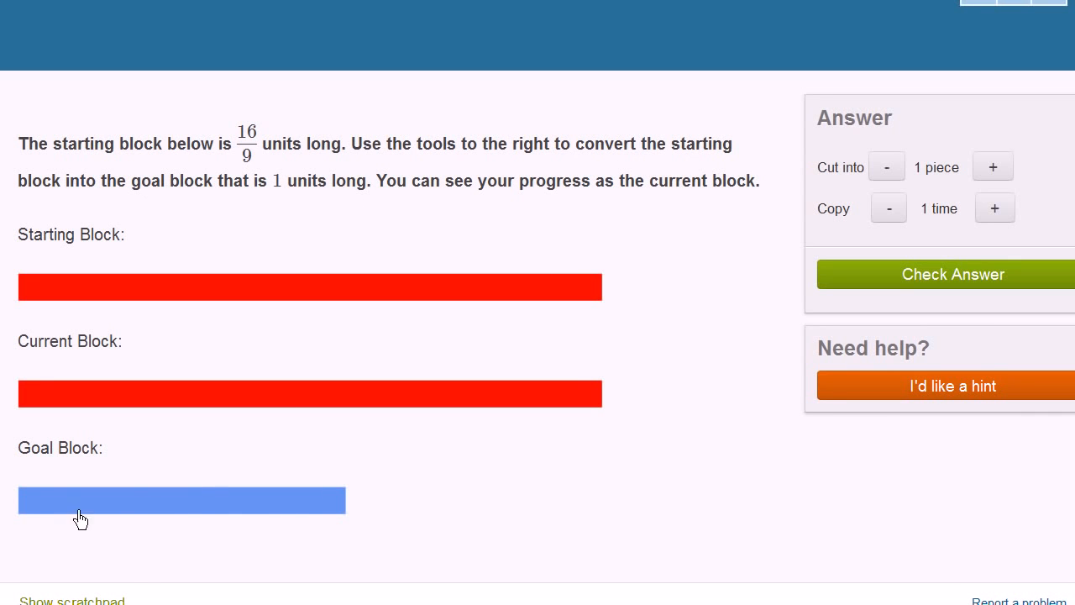
{"action": "mouse_move", "coordinate": [420, 239]}
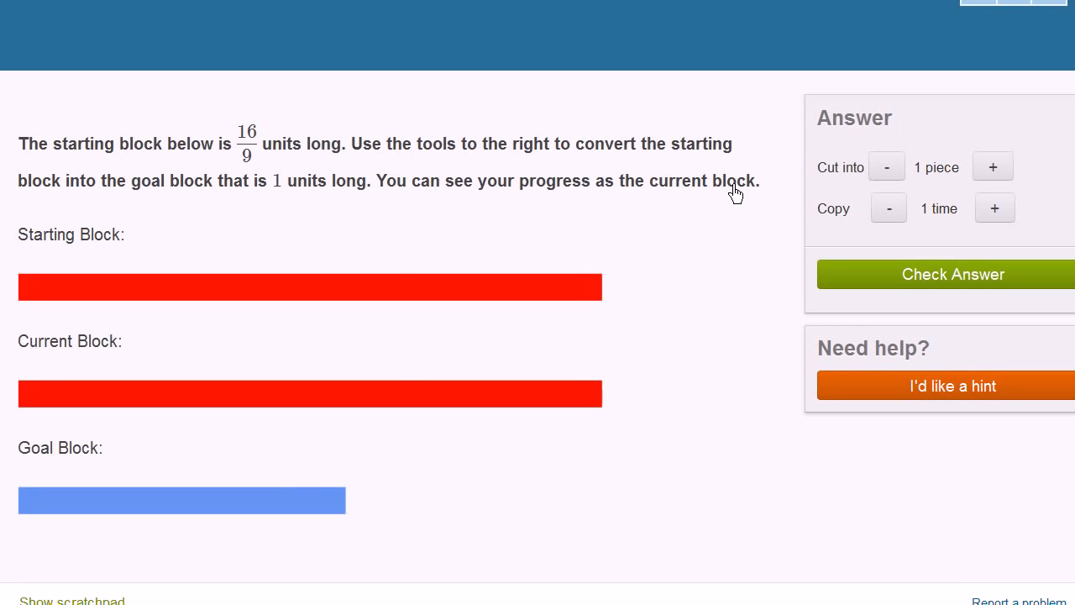
{"action": "mouse_move", "coordinate": [259, 158]}
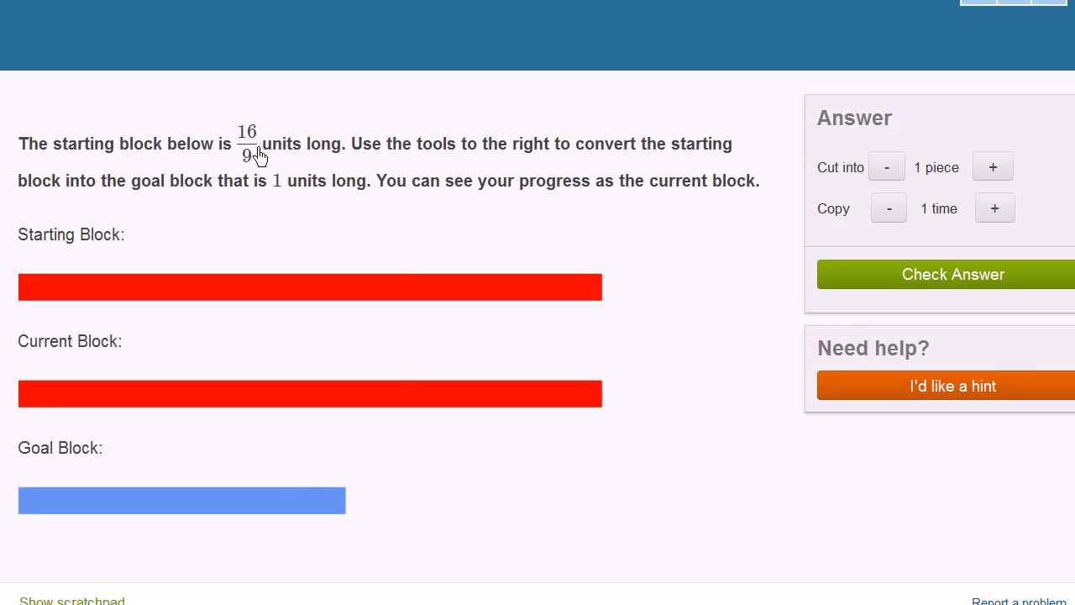
{"action": "mouse_move", "coordinate": [255, 157]}
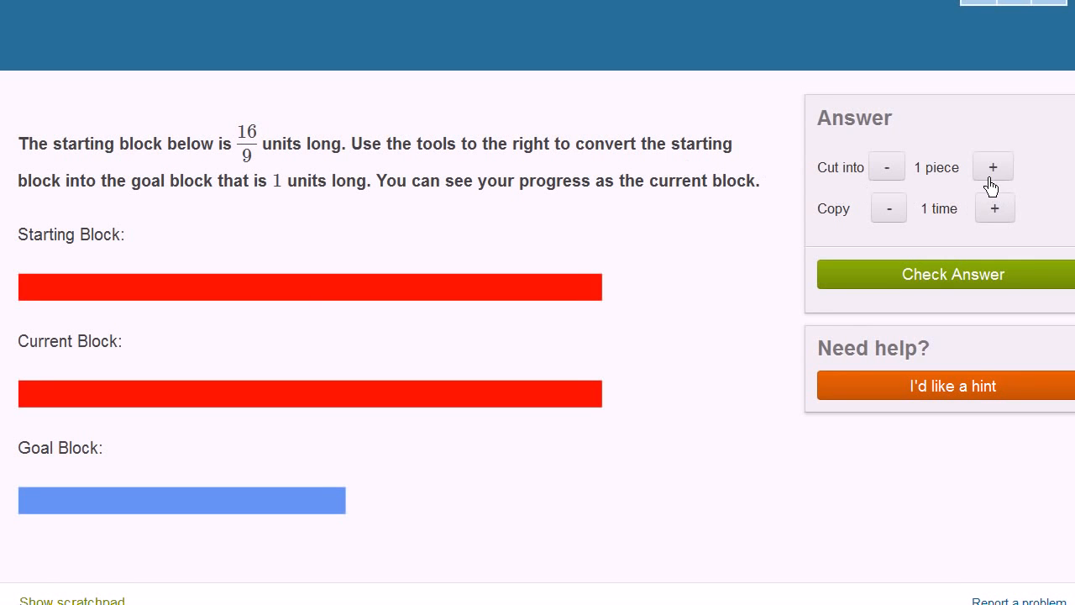
Raise the 'Cut into' count to 16 pieces, leaving a single 1/9-unit piece.
{"action": "left_click", "coordinate": [993, 167]}
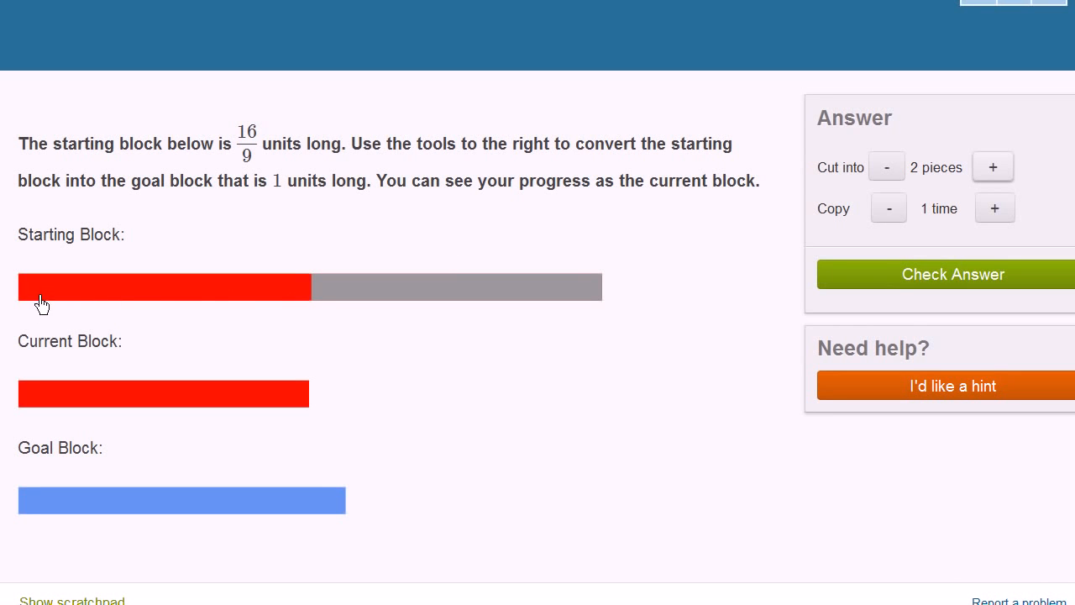
{"action": "mouse_move", "coordinate": [232, 151]}
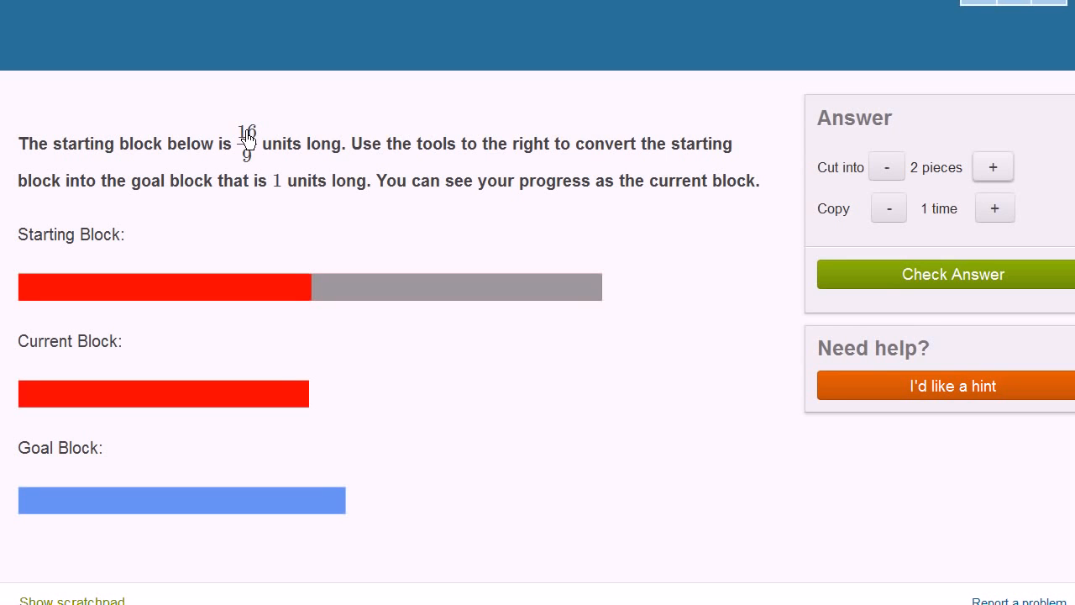
{"action": "mouse_move", "coordinate": [273, 291]}
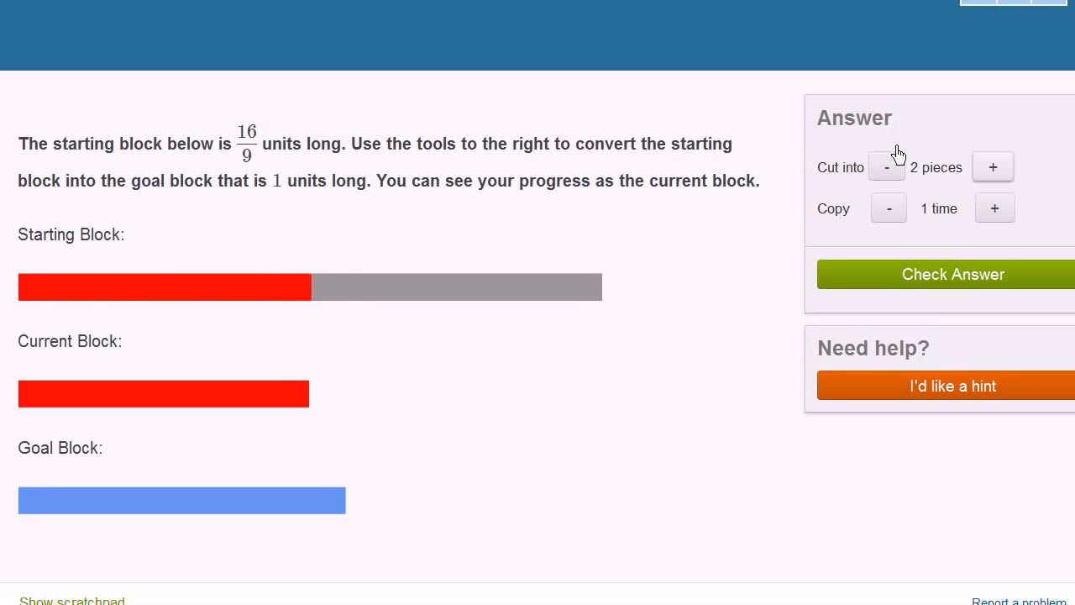
{"action": "left_click", "coordinate": [993, 167]}
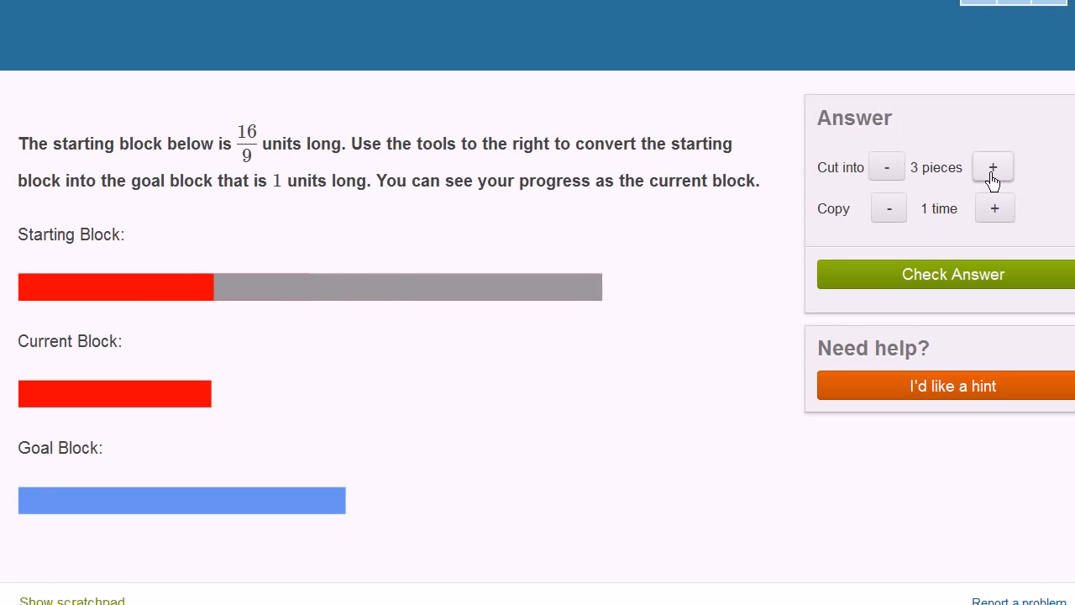
{"action": "left_click", "coordinate": [993, 166]}
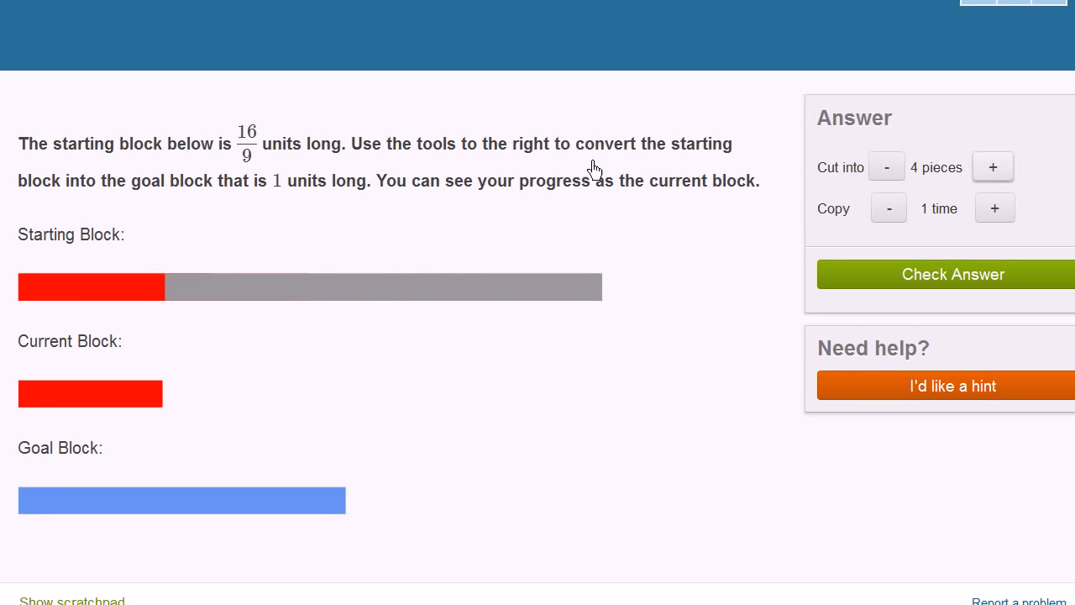
{"action": "mouse_move", "coordinate": [245, 142]}
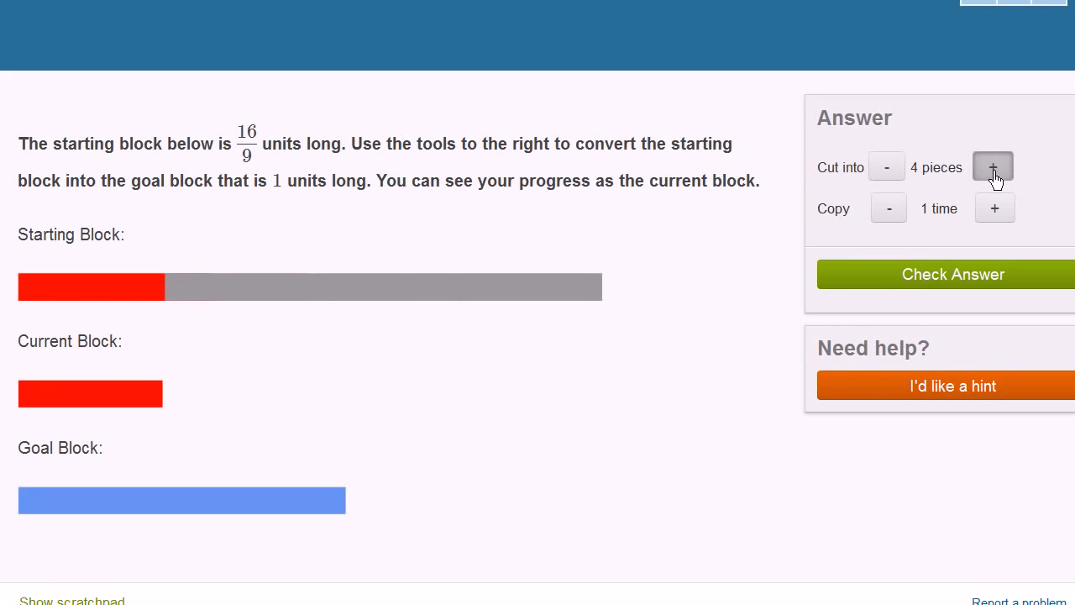
{"action": "left_click", "coordinate": [993, 166]}
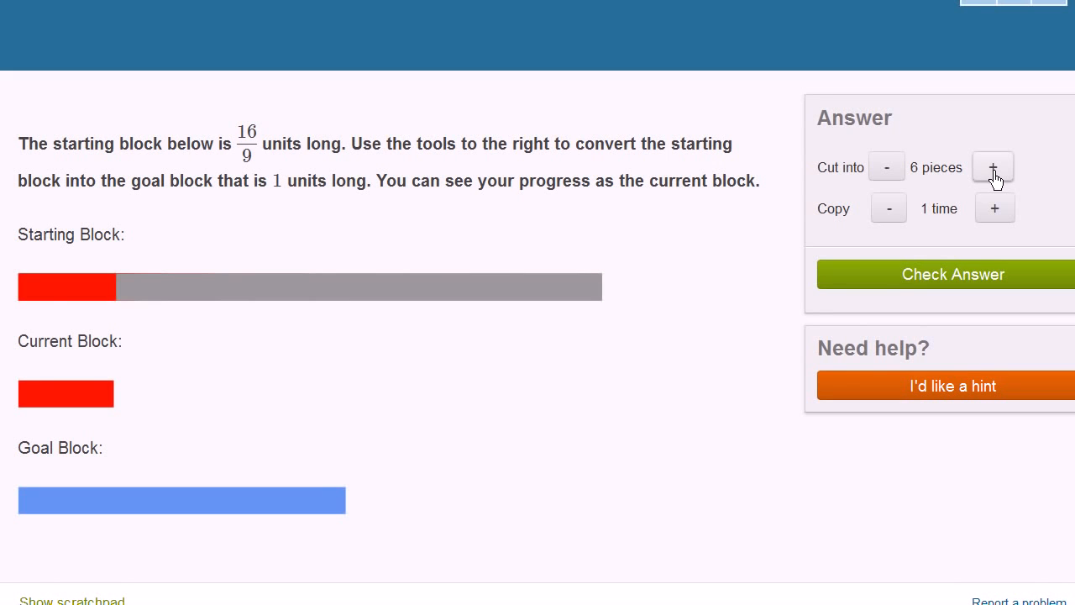
{"action": "left_click", "coordinate": [993, 167]}
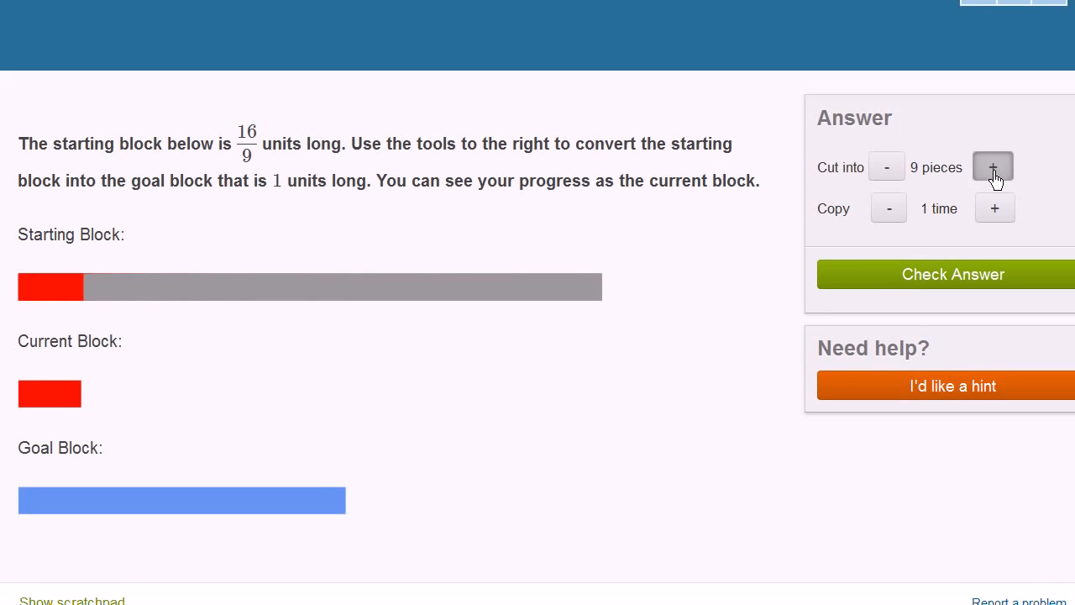
{"action": "left_click", "coordinate": [993, 166]}
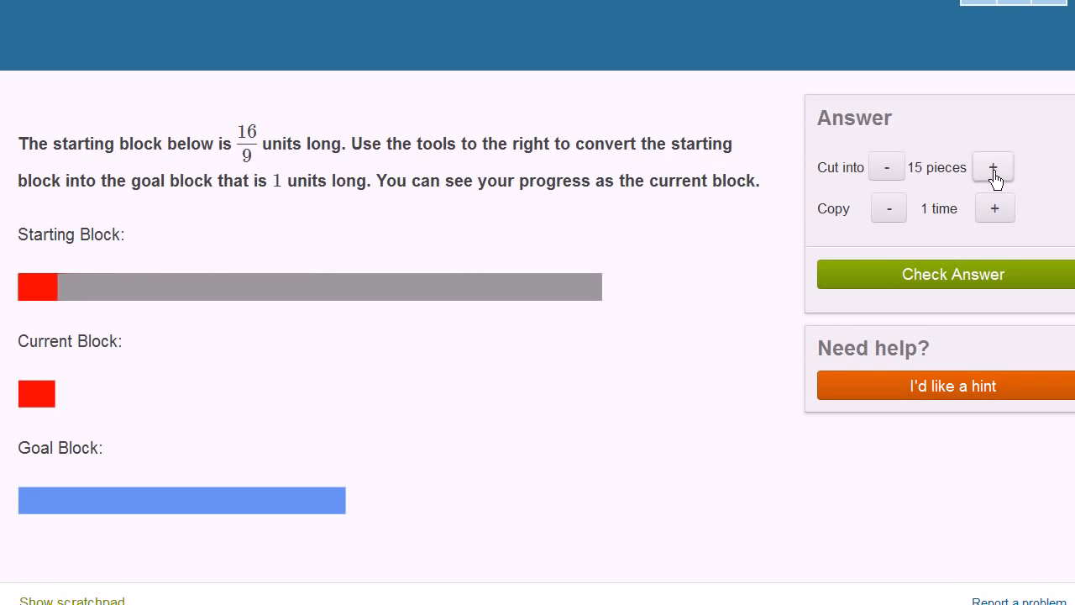
{"action": "left_click", "coordinate": [994, 167]}
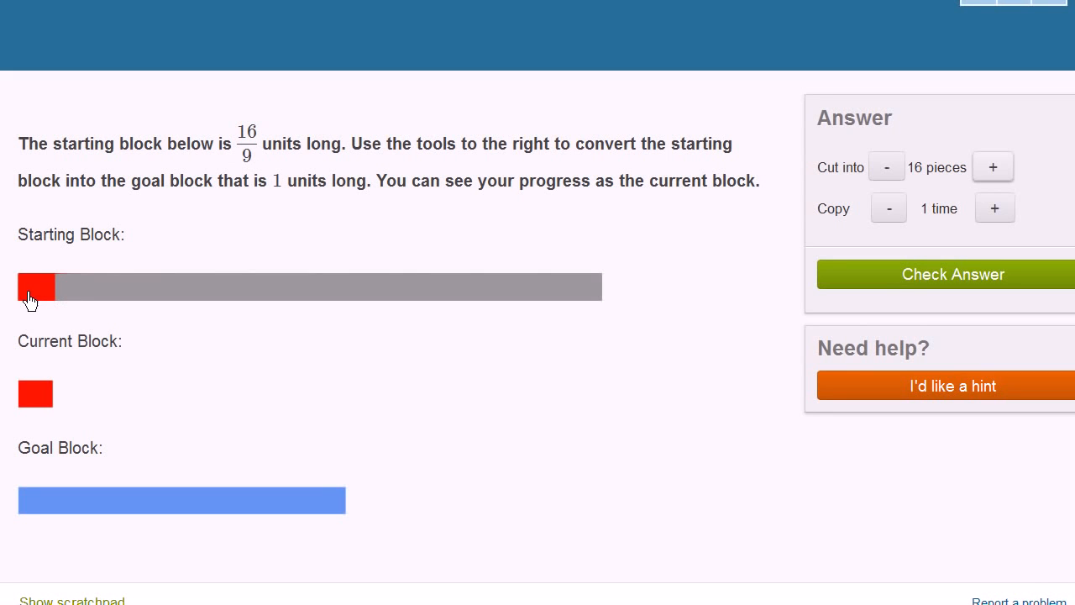
{"action": "mouse_move", "coordinate": [34, 430]}
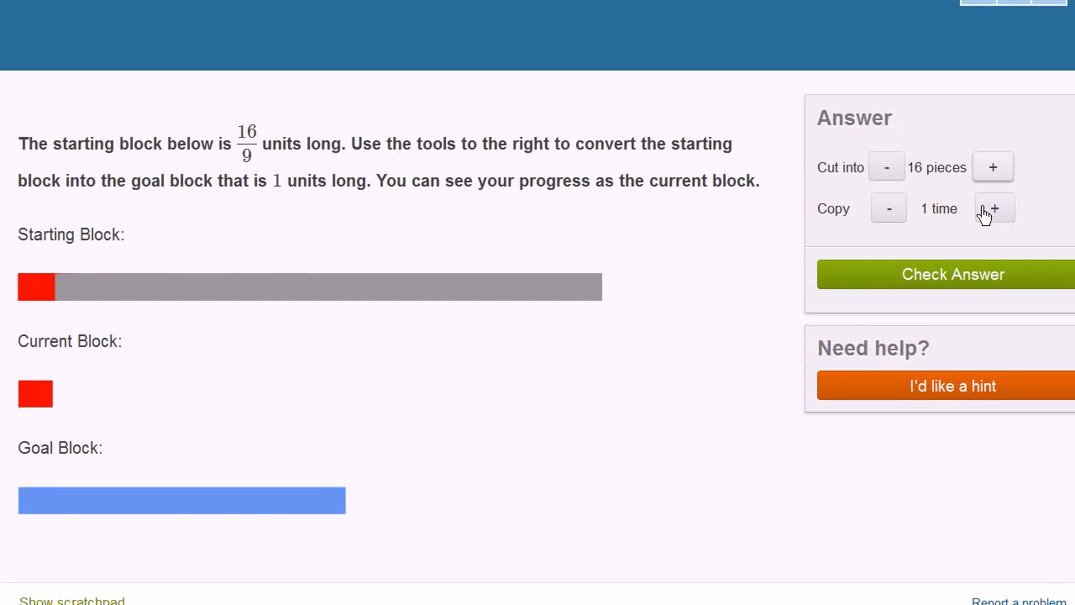
Copy the 1/9 piece 9 times to reach the 1-unit goal and check the answer.
{"action": "left_click", "coordinate": [993, 208]}
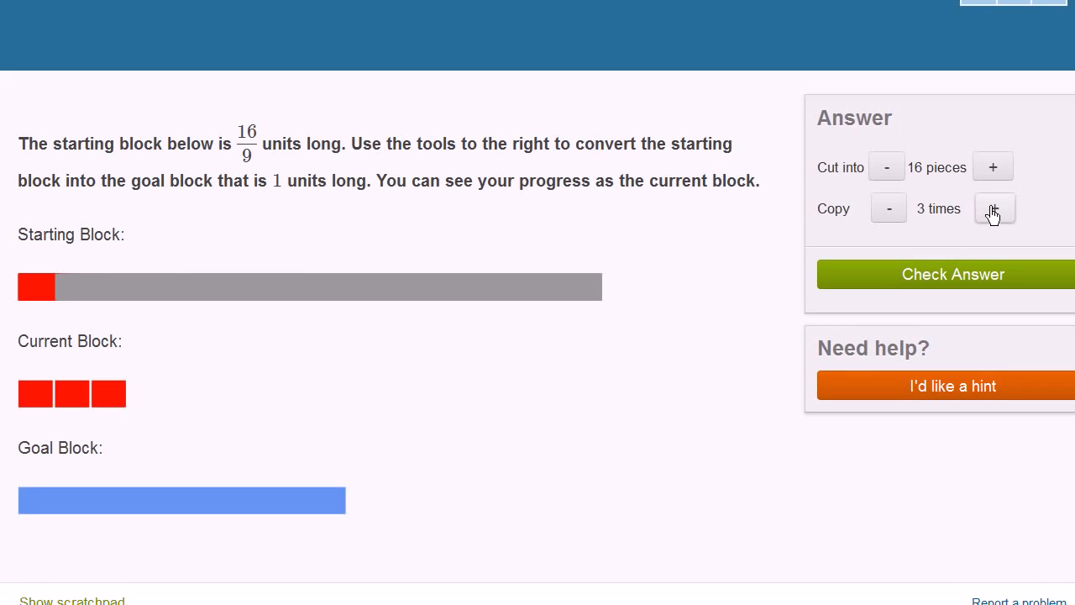
{"action": "left_click", "coordinate": [995, 208]}
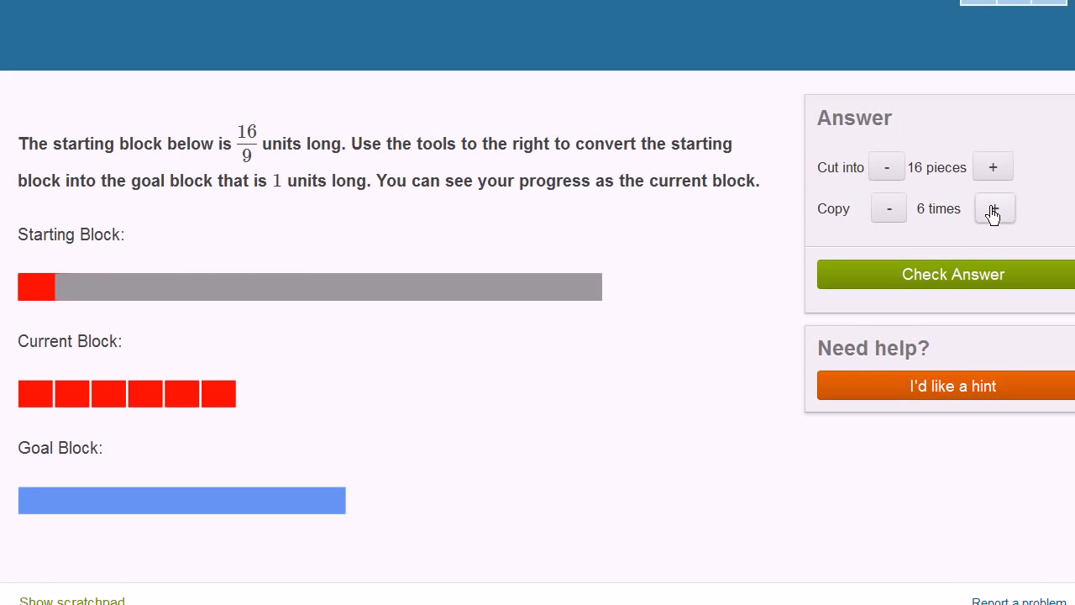
{"action": "left_click", "coordinate": [995, 208]}
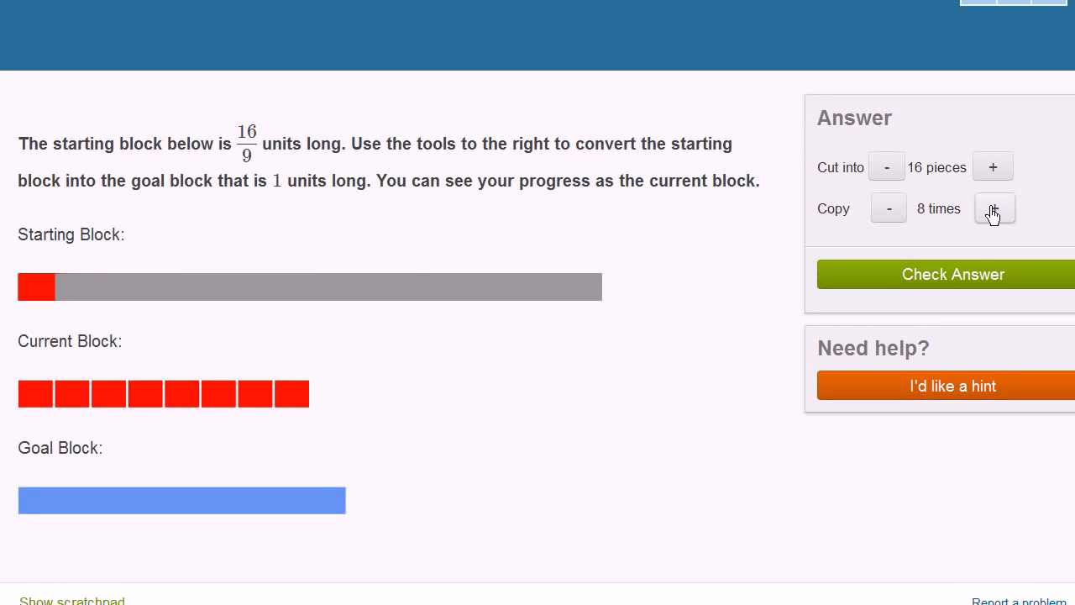
{"action": "left_click", "coordinate": [995, 208]}
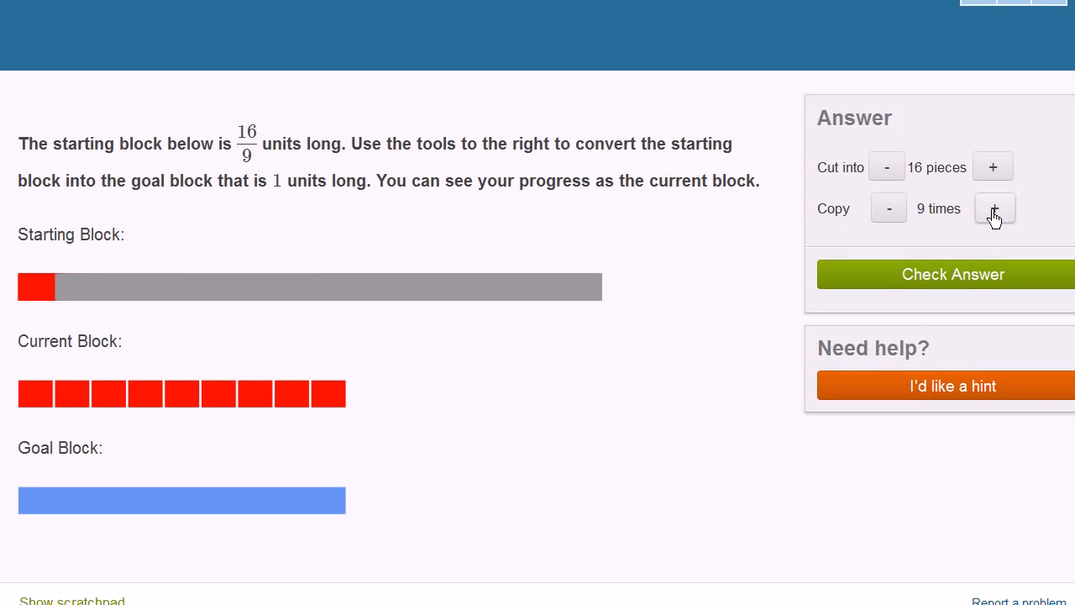
{"action": "left_click", "coordinate": [953, 274]}
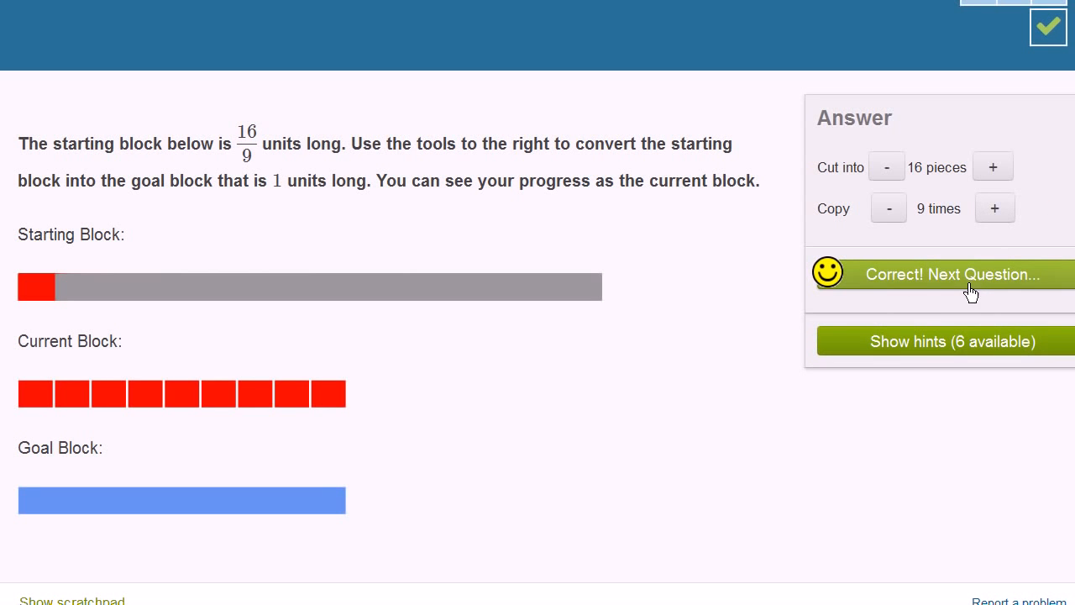
{"action": "left_click", "coordinate": [951, 273]}
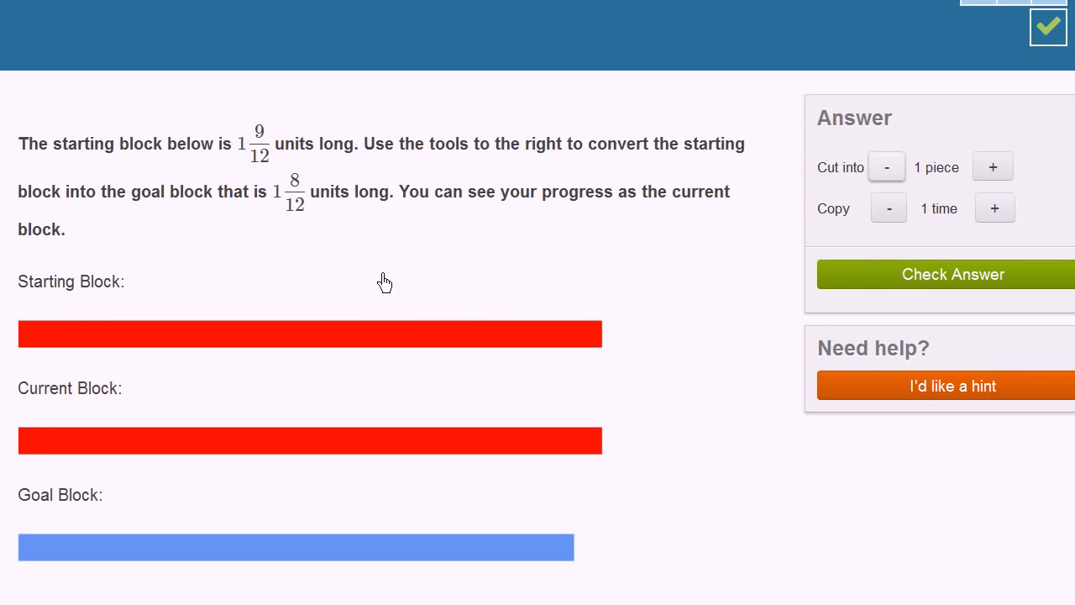
{"action": "mouse_move", "coordinate": [431, 337]}
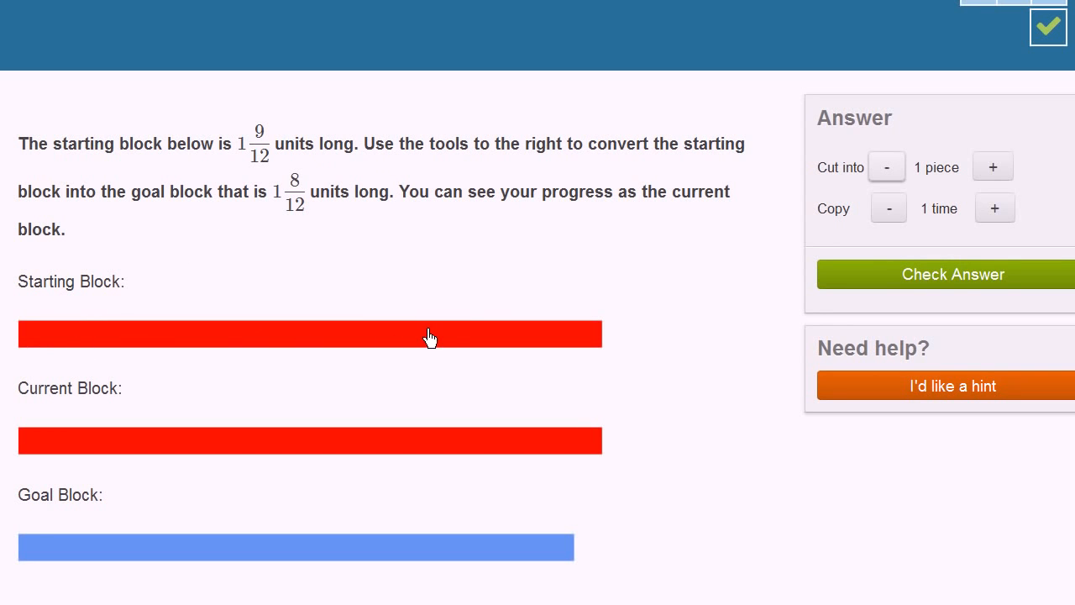
{"action": "mouse_move", "coordinate": [459, 334]}
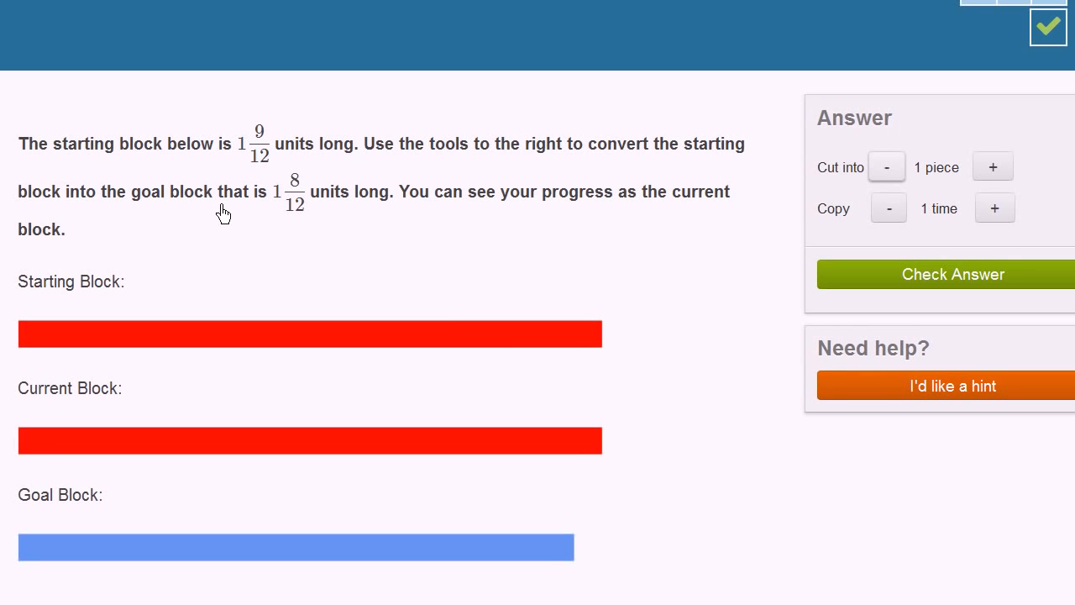
{"action": "mouse_move", "coordinate": [289, 531]}
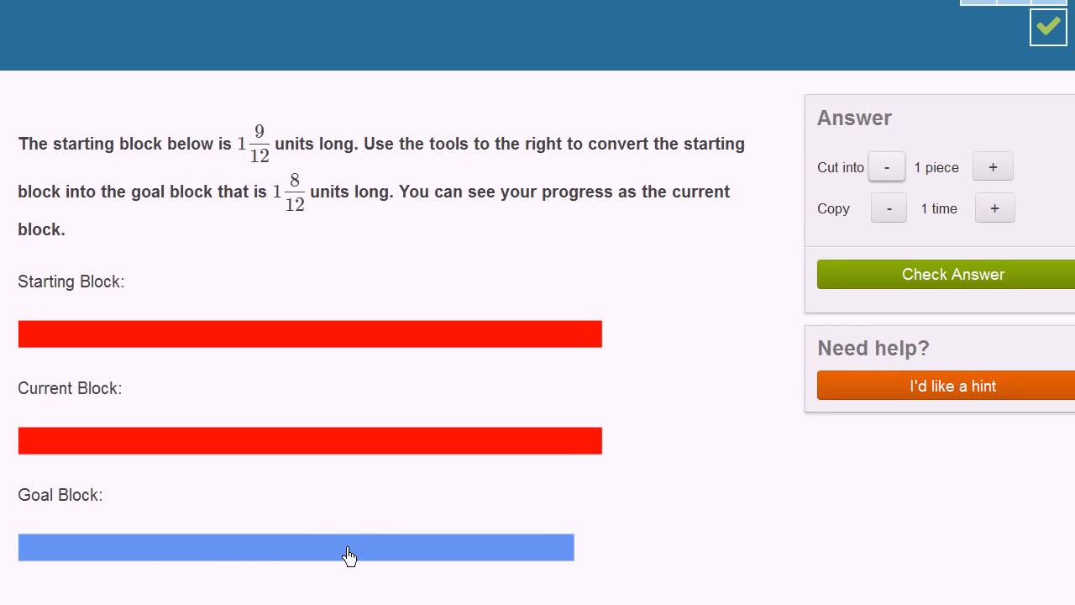
{"action": "mouse_move", "coordinate": [476, 208]}
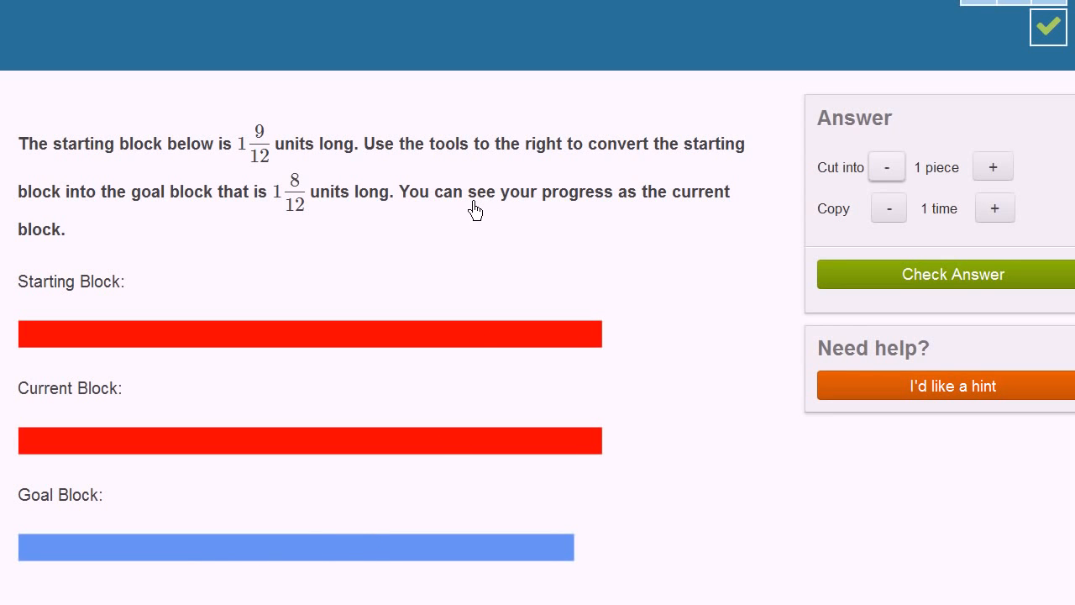
{"action": "mouse_move", "coordinate": [111, 292]}
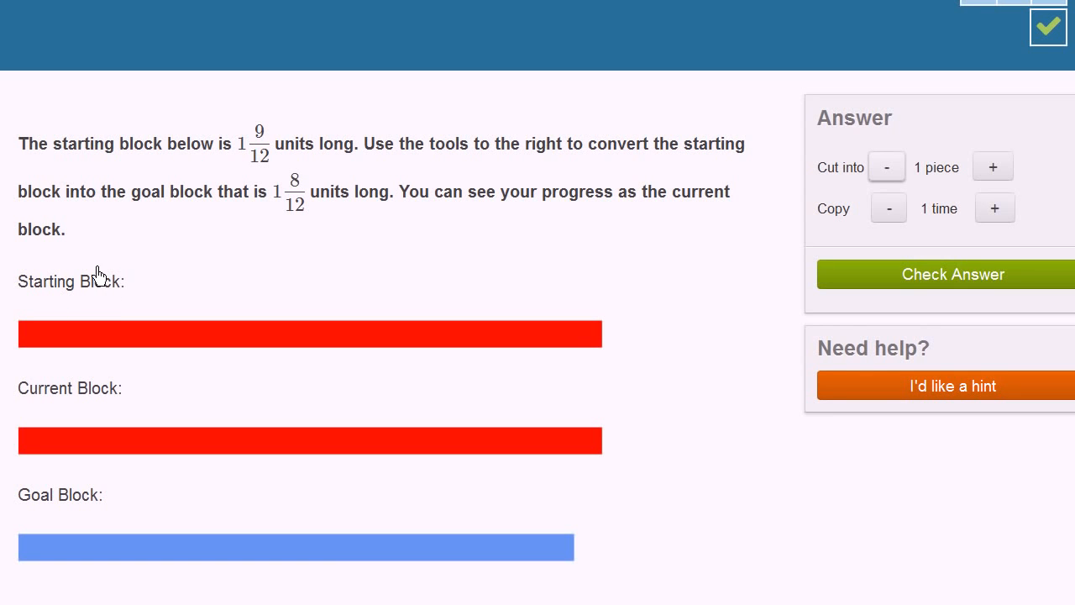
{"action": "mouse_move", "coordinate": [124, 353]}
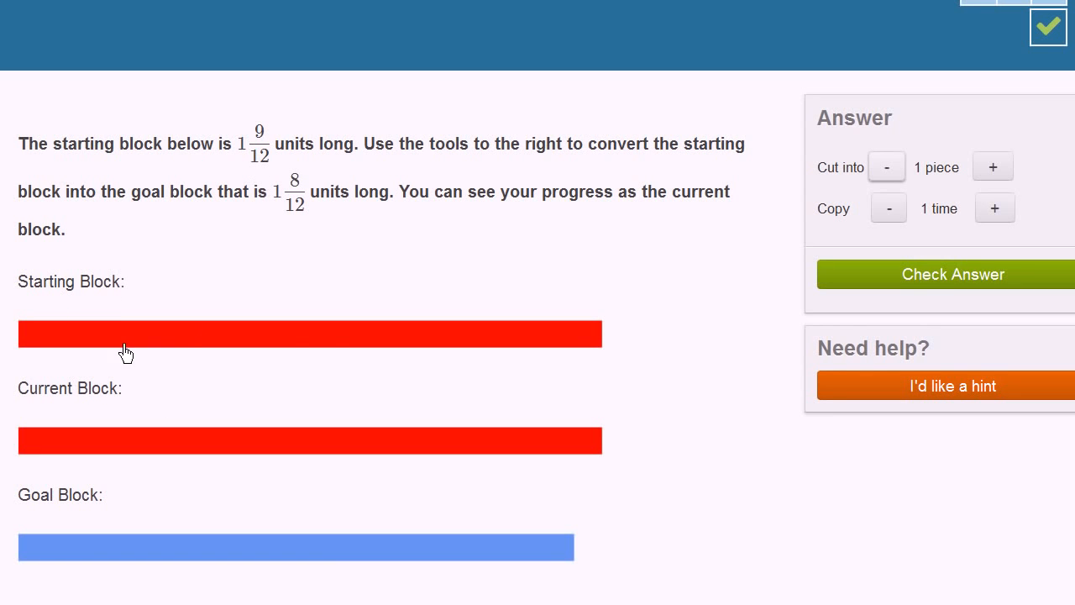
{"action": "mouse_move", "coordinate": [60, 491]}
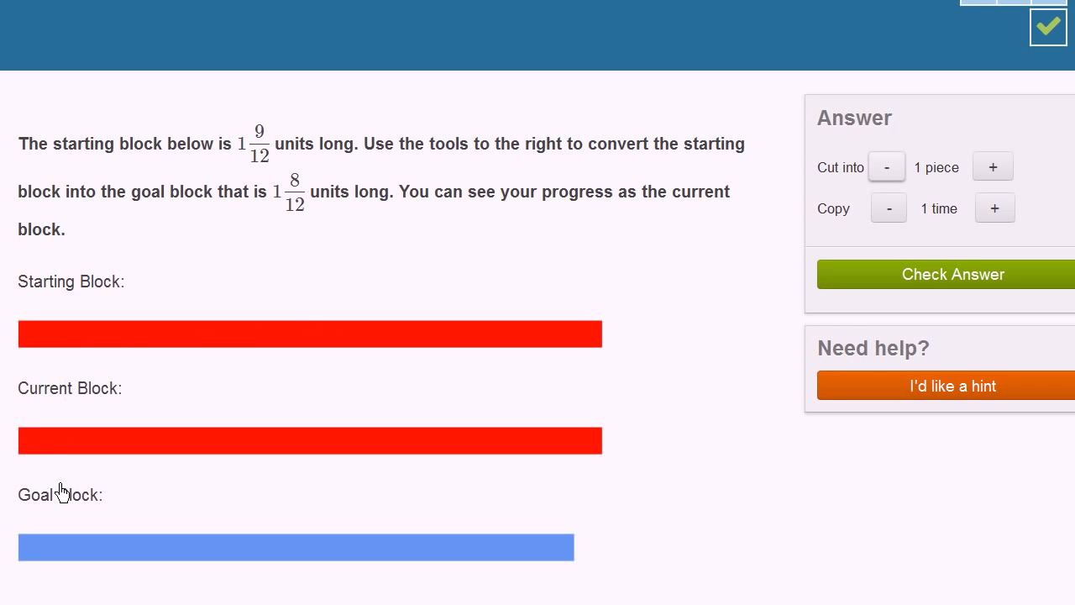
{"action": "mouse_move", "coordinate": [223, 437]}
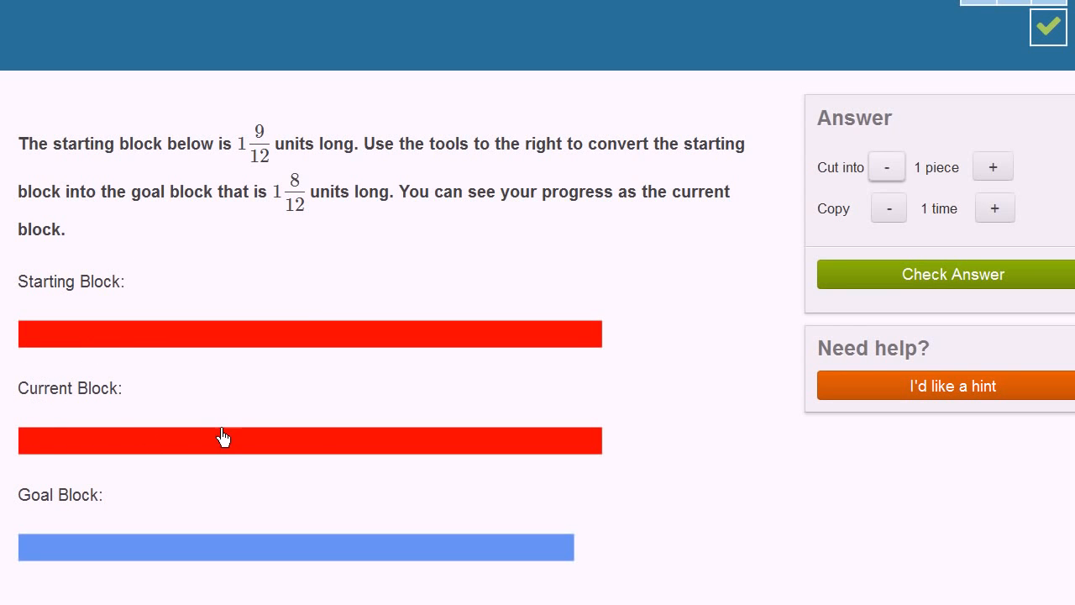
{"action": "mouse_move", "coordinate": [309, 210]}
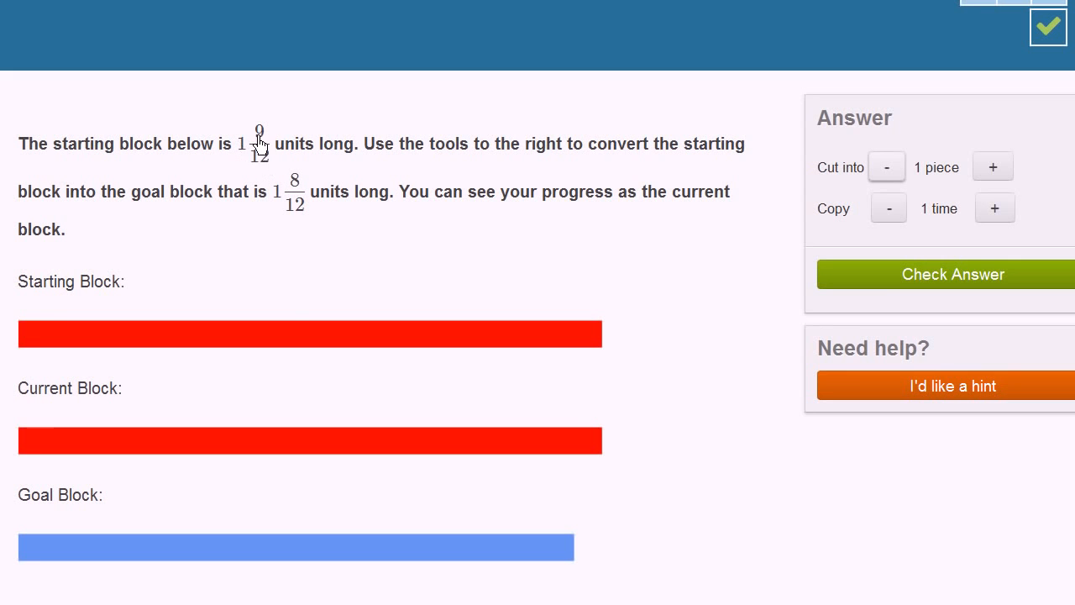
{"action": "mouse_move", "coordinate": [260, 168]}
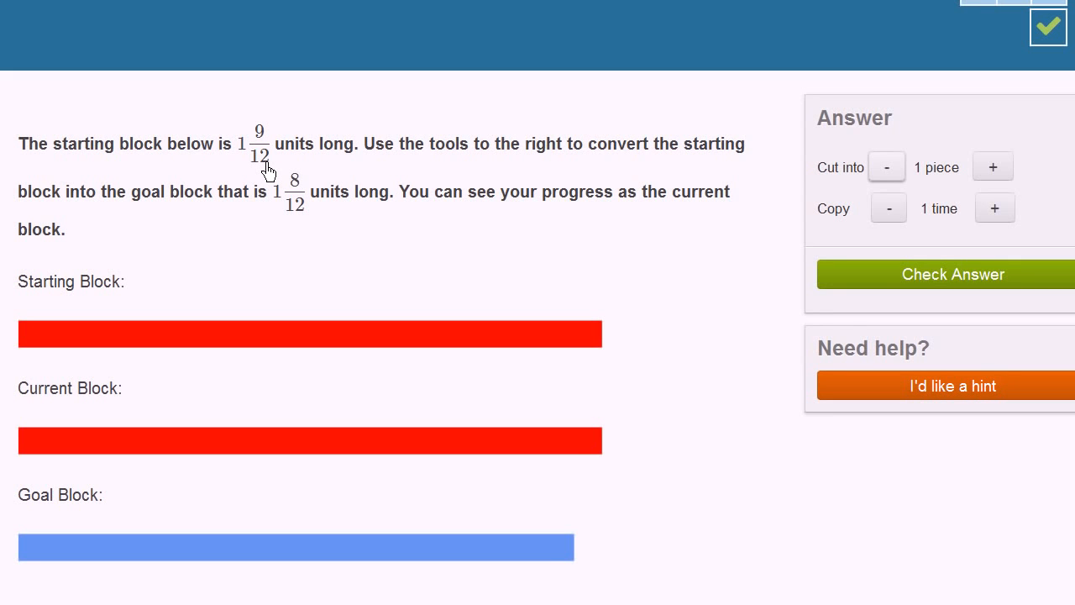
{"action": "mouse_move", "coordinate": [94, 361]}
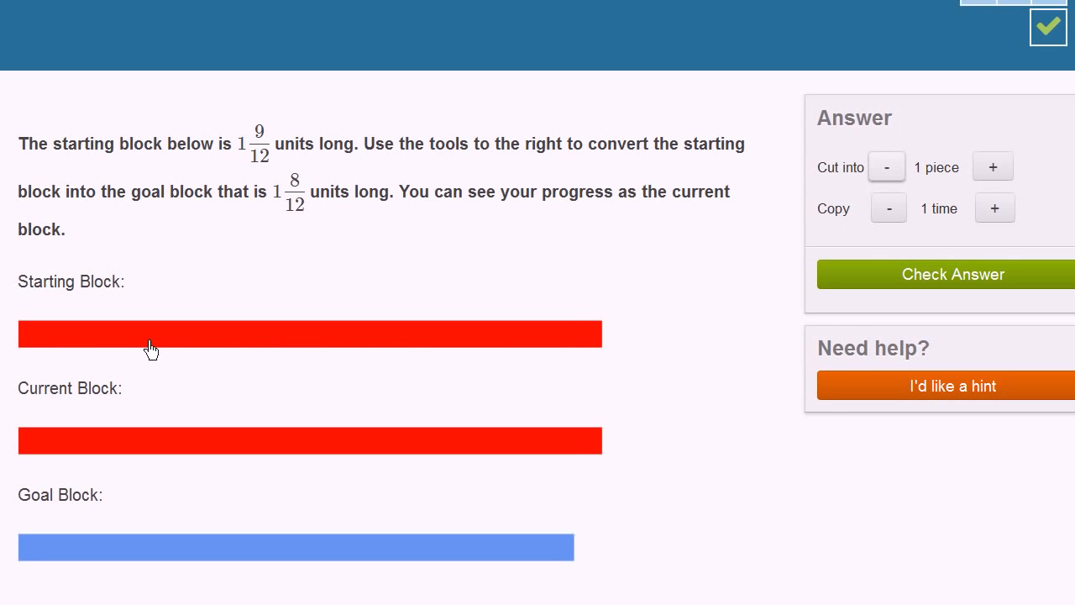
Raise the 'Cut into' count to 21 pieces so each piece is one twelfth long.
{"action": "left_click", "coordinate": [993, 166]}
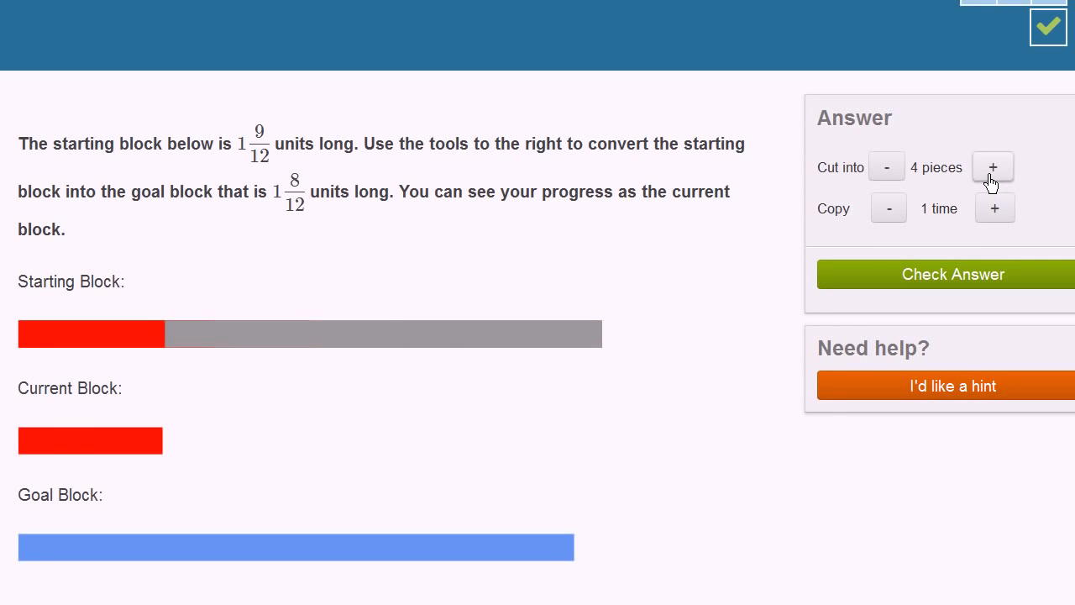
{"action": "left_click", "coordinate": [993, 166]}
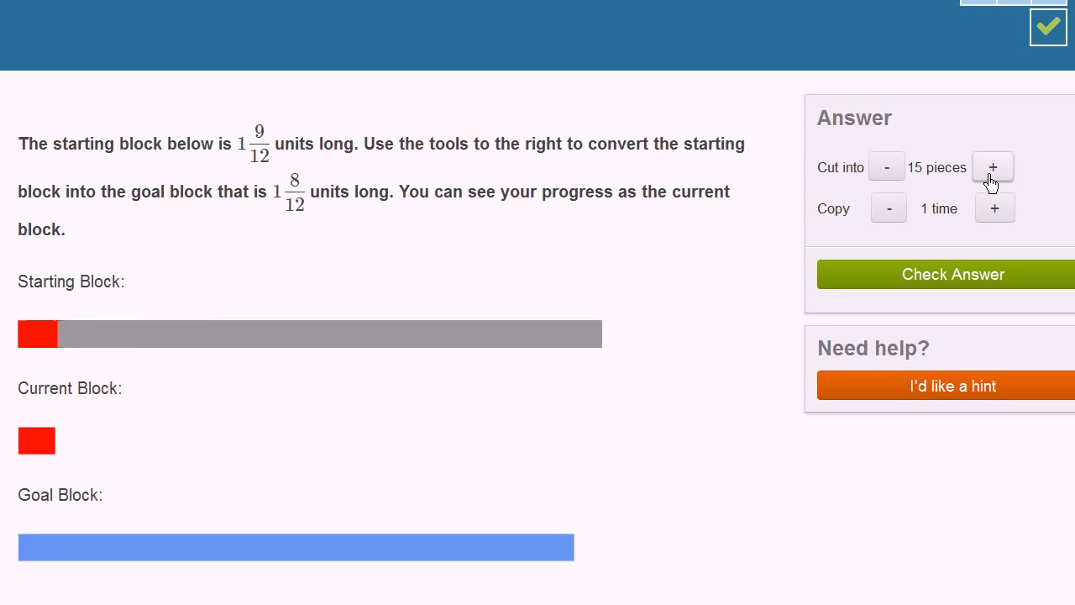
{"action": "left_click", "coordinate": [993, 167]}
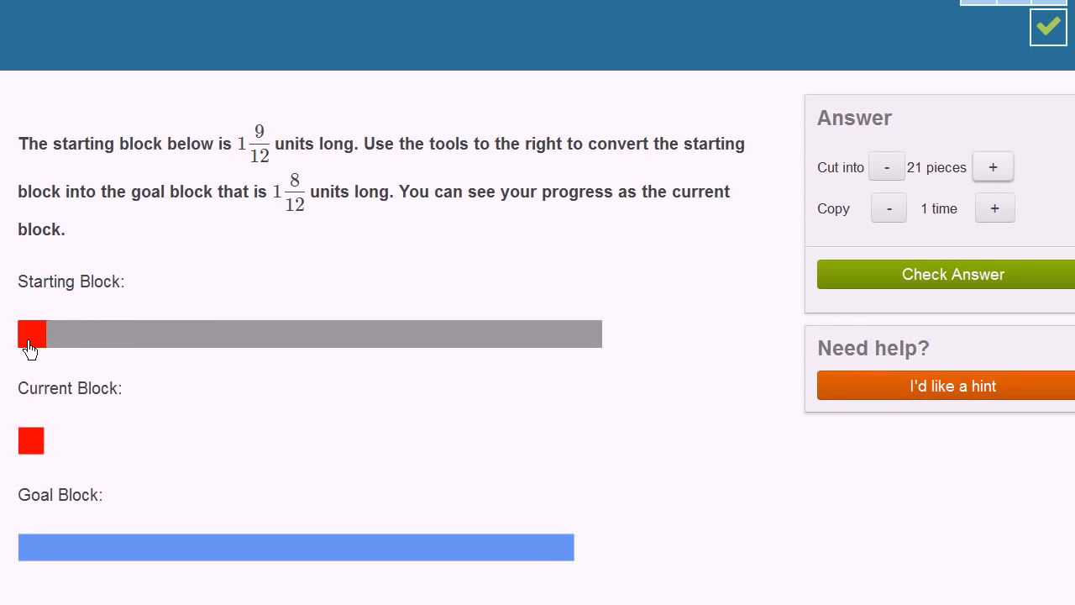
{"action": "mouse_move", "coordinate": [265, 155]}
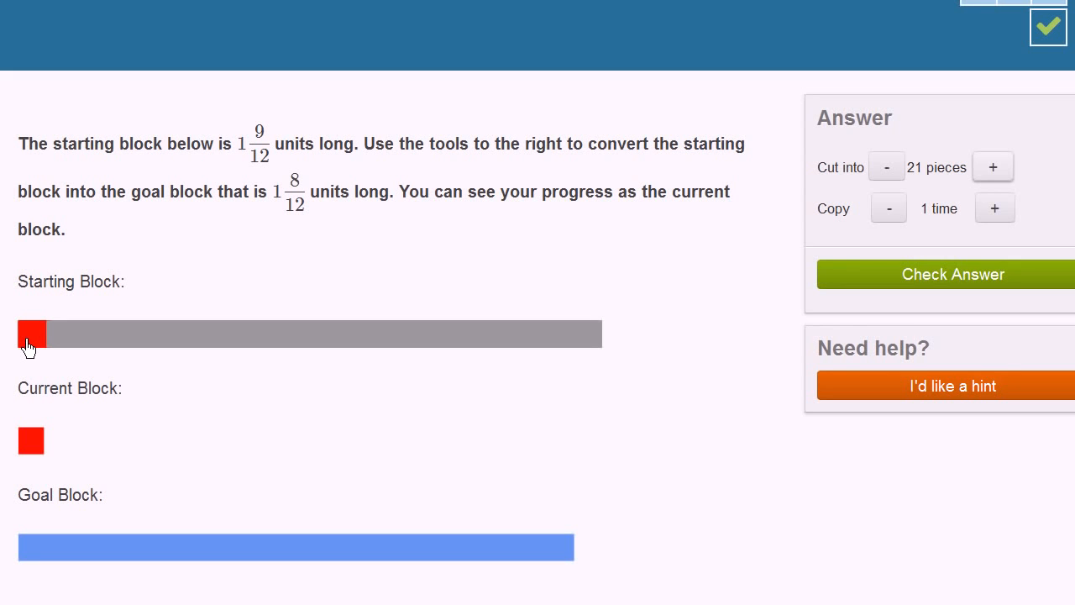
{"action": "mouse_move", "coordinate": [37, 352]}
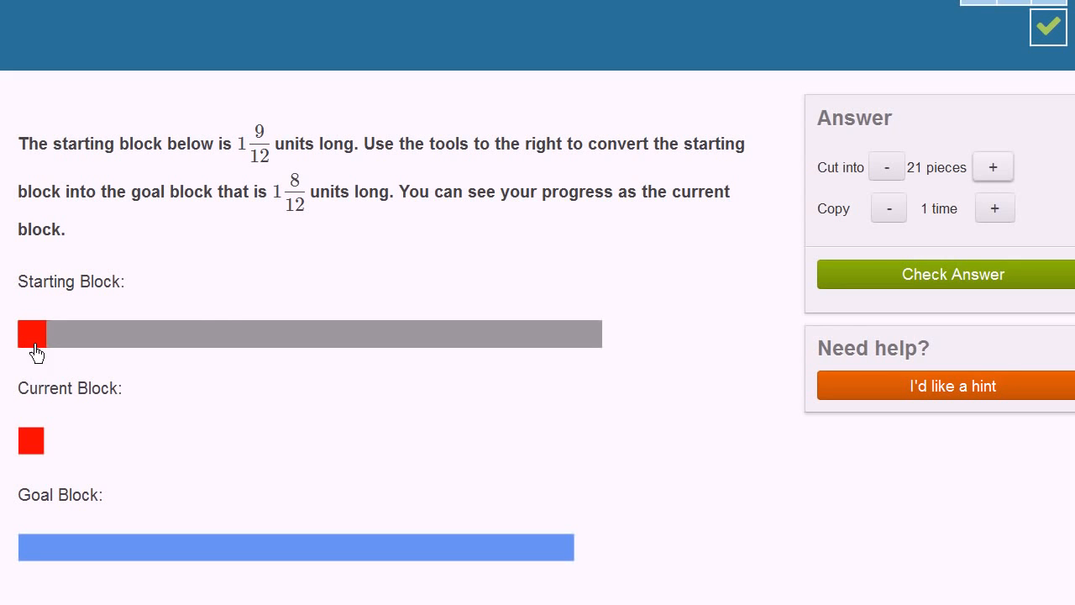
{"action": "mouse_move", "coordinate": [299, 211]}
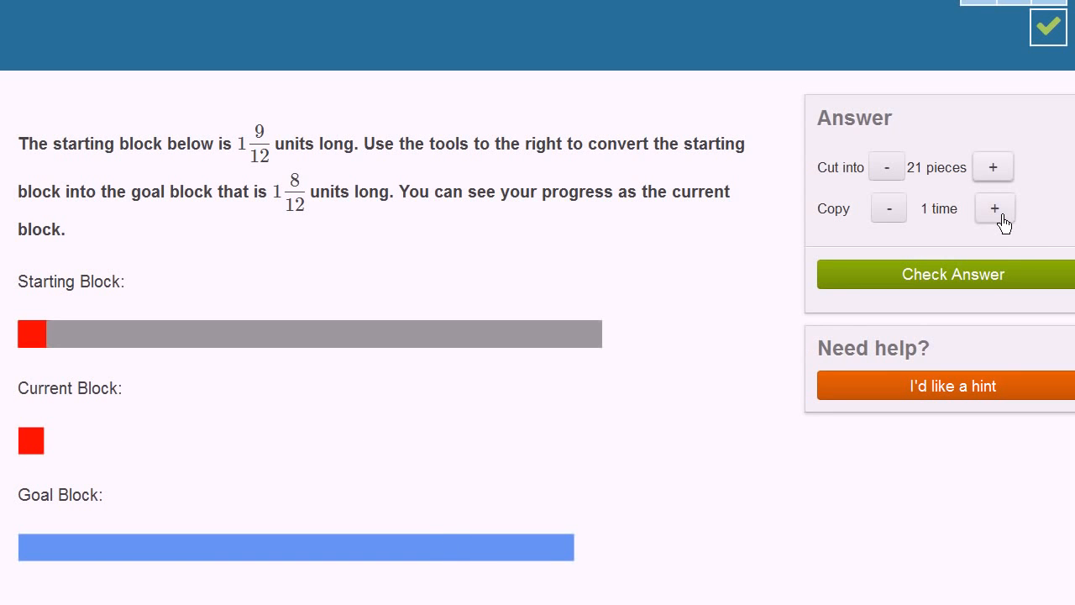
Copy the 1/12 piece 20 times to match the 1 8/12 goal and check the answer.
{"action": "left_click", "coordinate": [994, 208]}
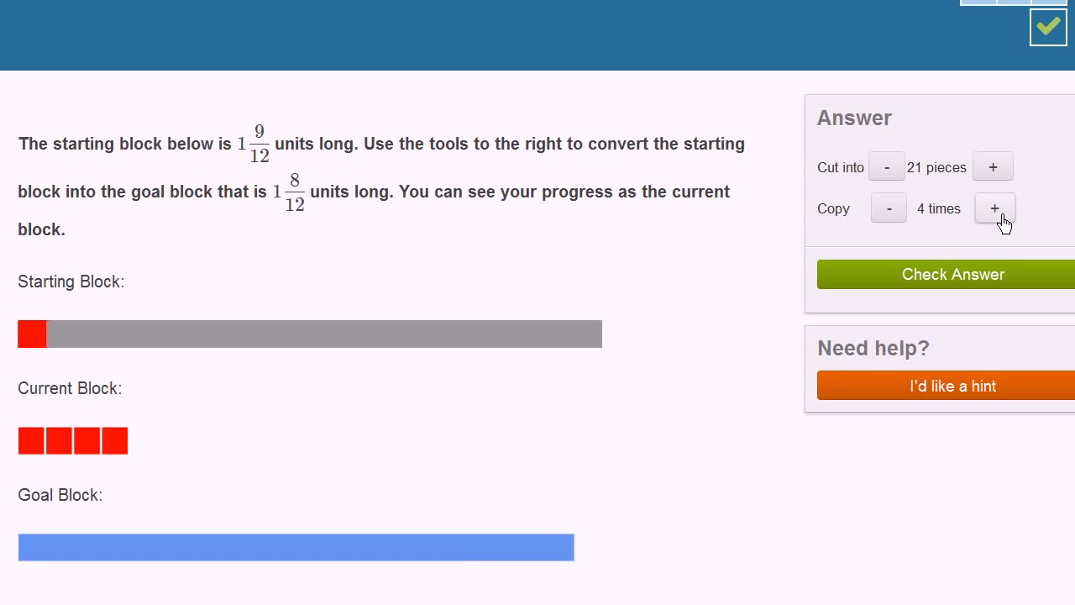
{"action": "left_click", "coordinate": [995, 208]}
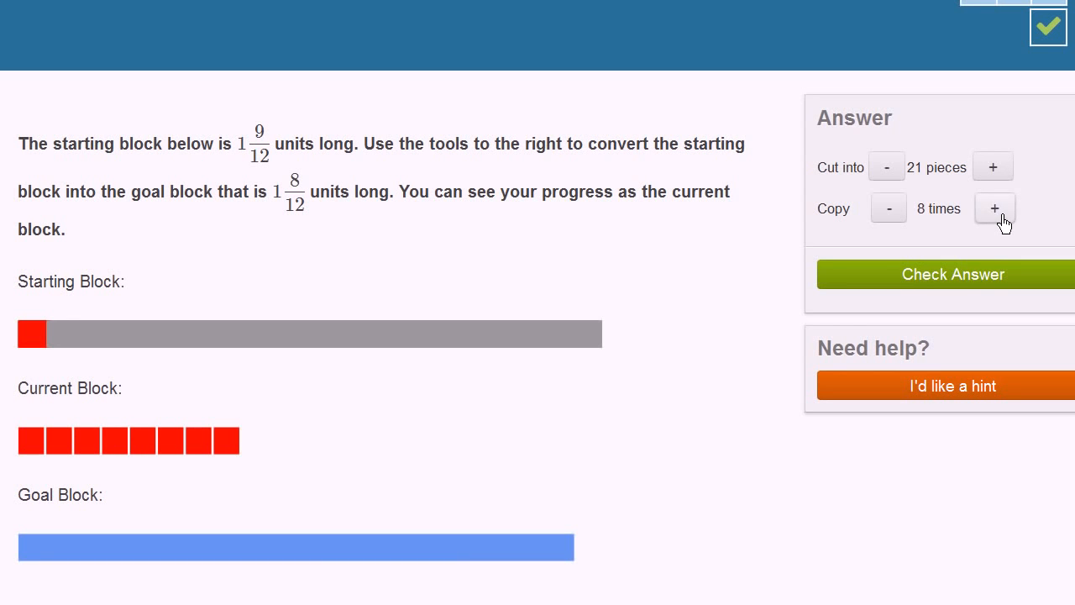
{"action": "left_click", "coordinate": [994, 208]}
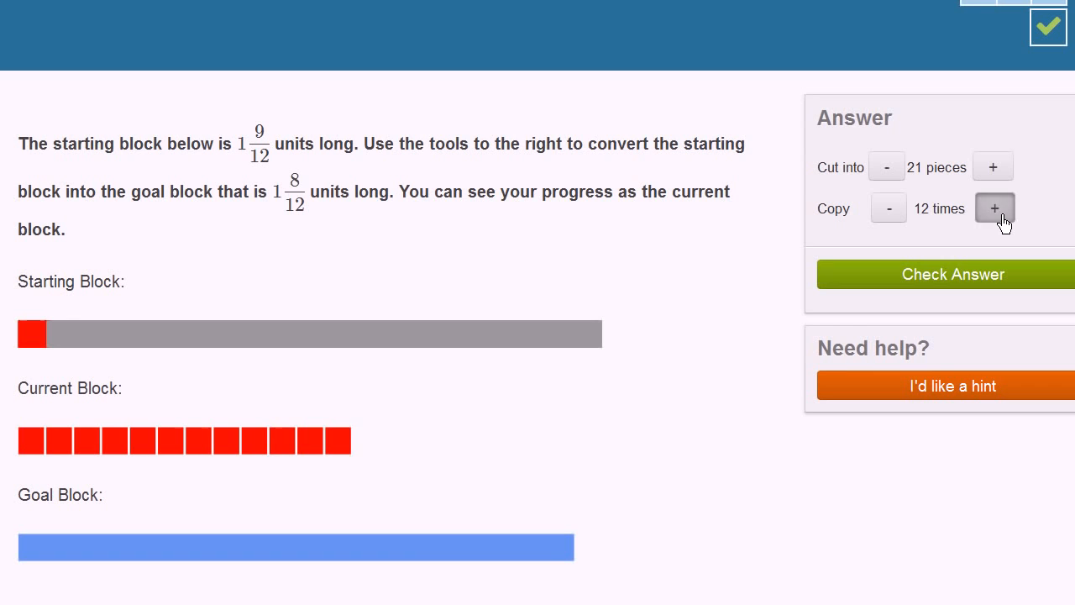
{"action": "left_click", "coordinate": [995, 208]}
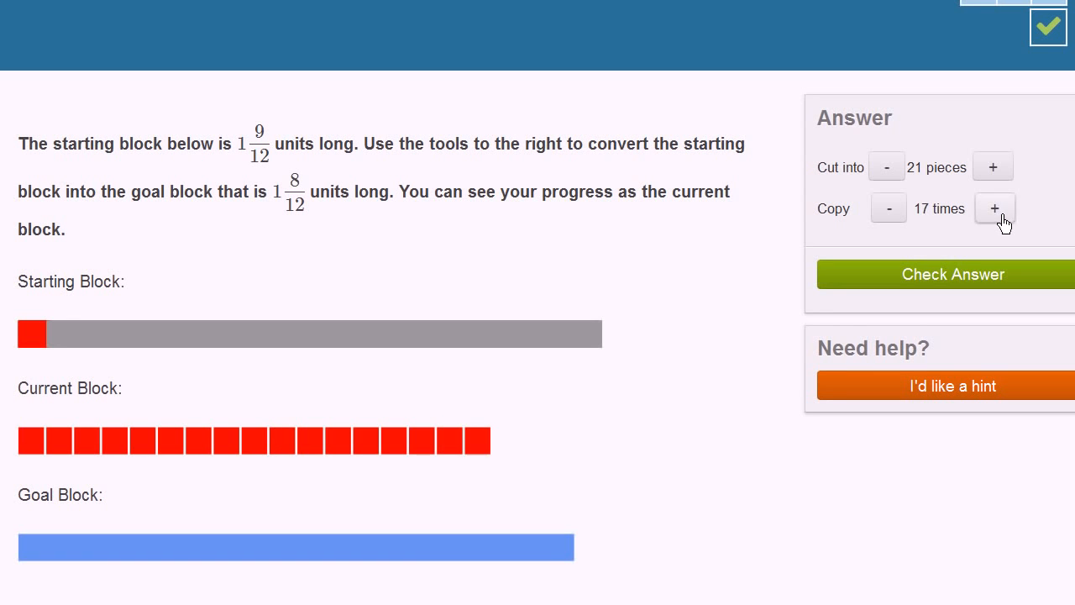
{"action": "left_click", "coordinate": [994, 209]}
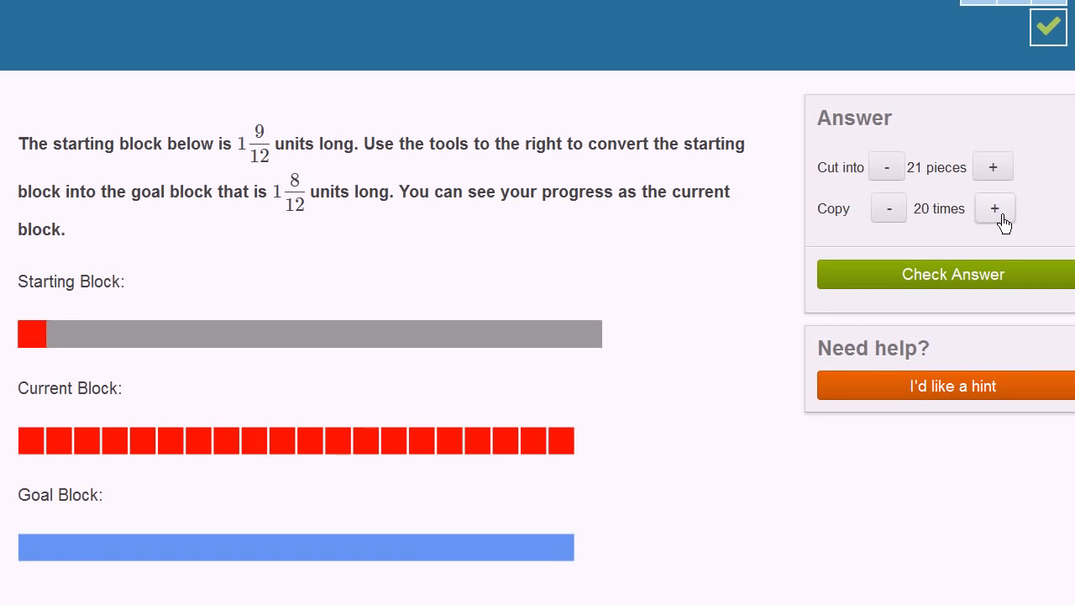
{"action": "mouse_move", "coordinate": [756, 390]}
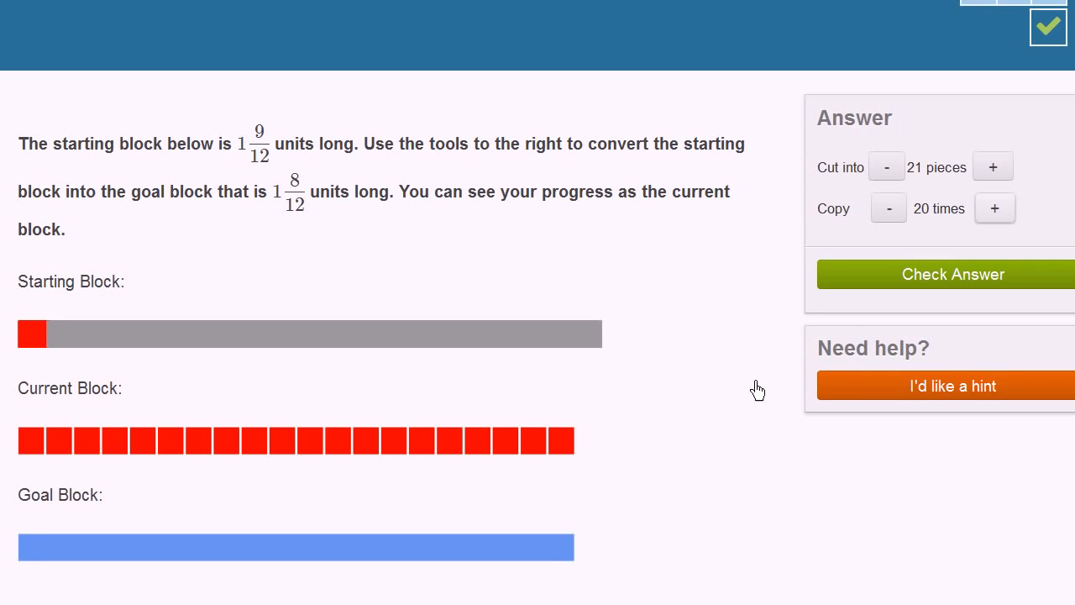
{"action": "left_click", "coordinate": [953, 274]}
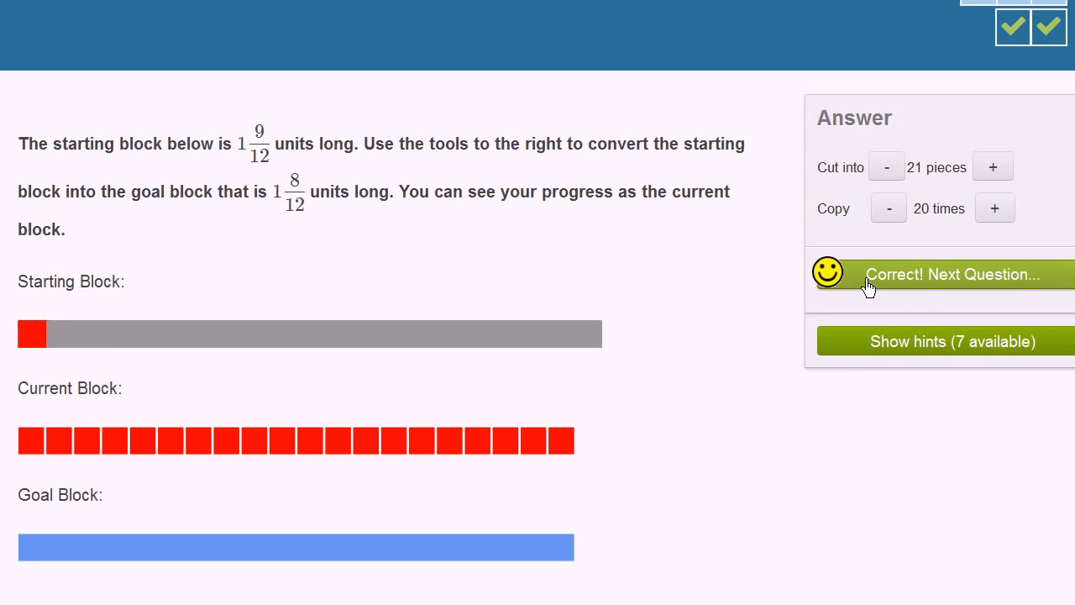
Advance to the next problem: an 11/8 starting block with a 1-unit goal.
{"action": "left_click", "coordinate": [953, 274]}
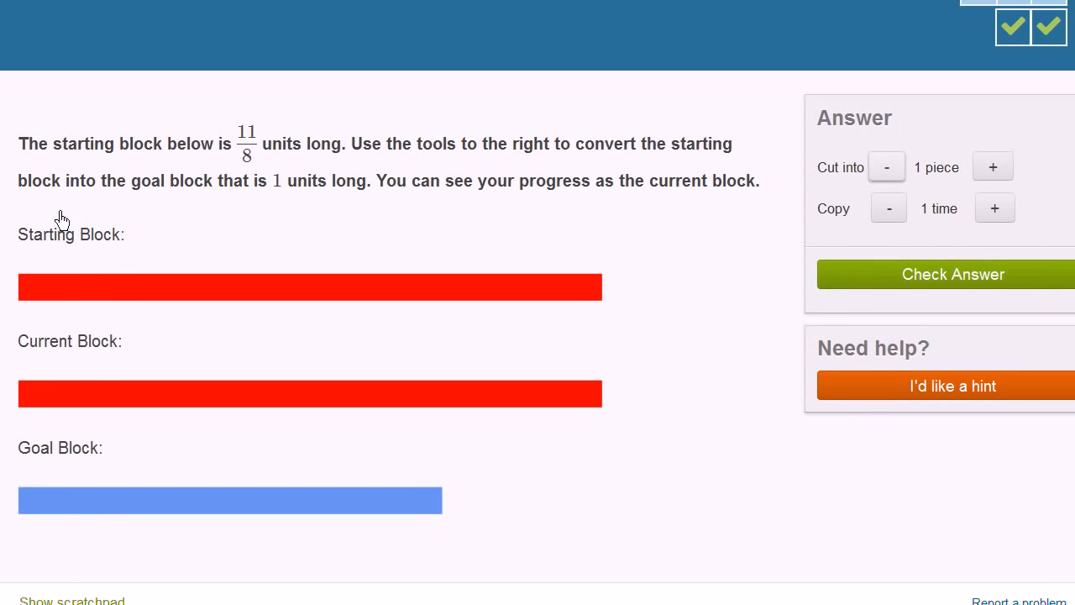
{"action": "mouse_move", "coordinate": [561, 272]}
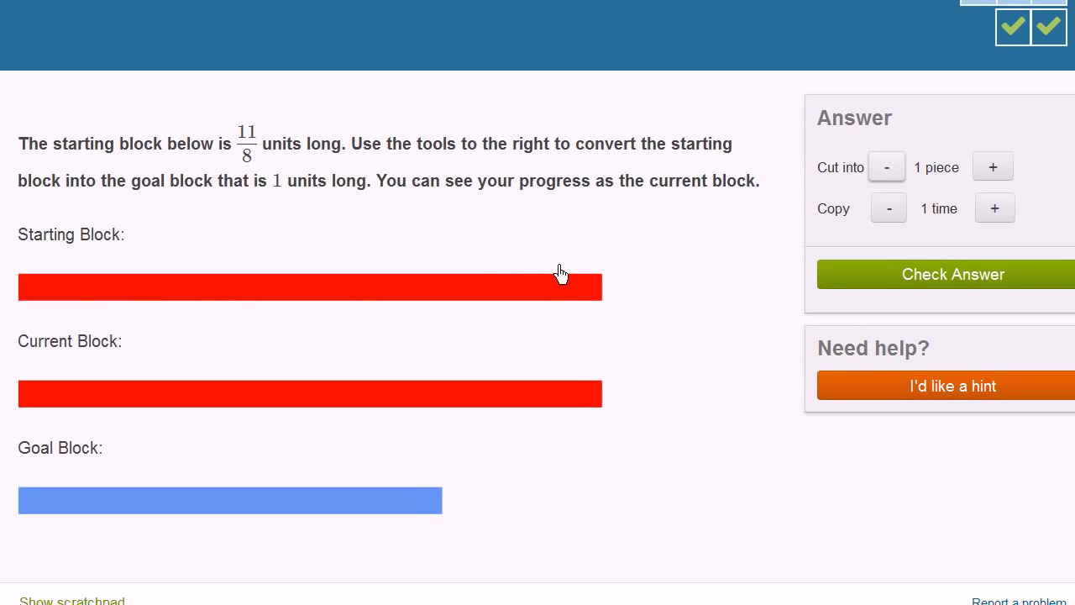
{"action": "mouse_move", "coordinate": [70, 412]}
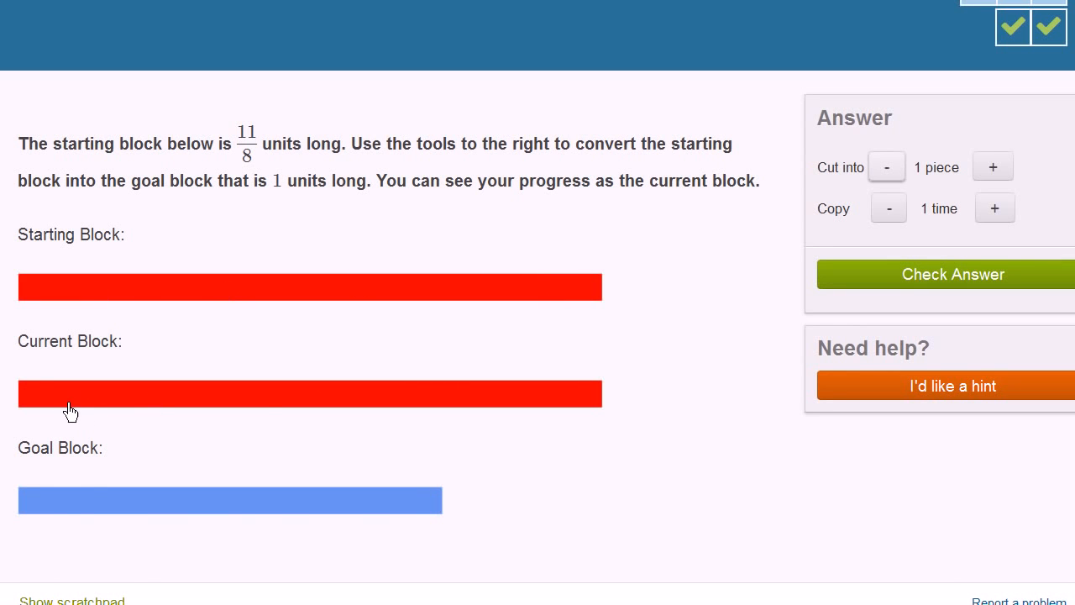
{"action": "mouse_move", "coordinate": [177, 184]}
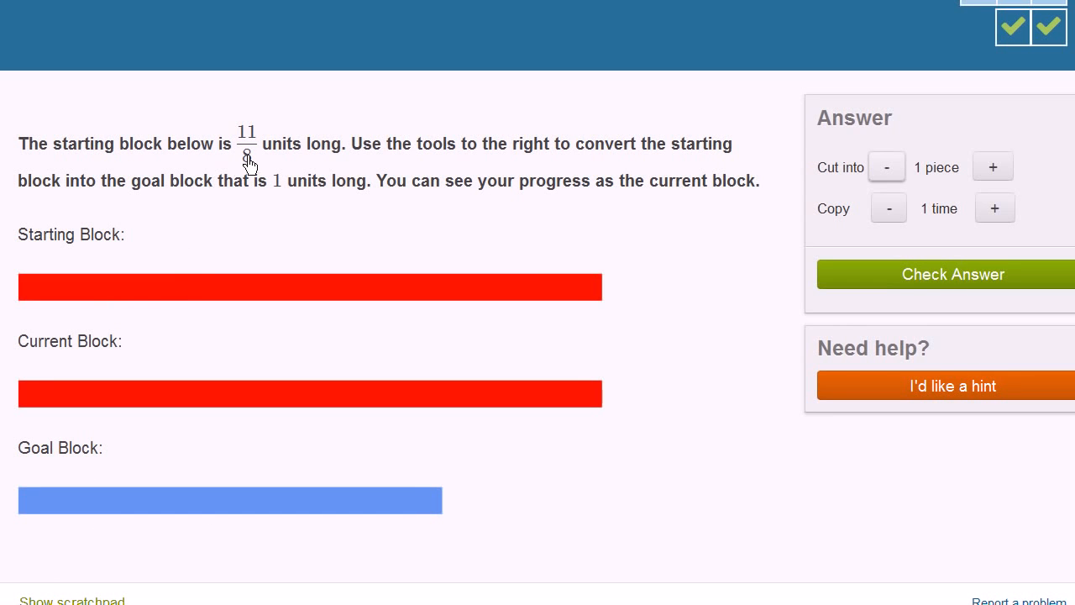
{"action": "mouse_move", "coordinate": [172, 242]}
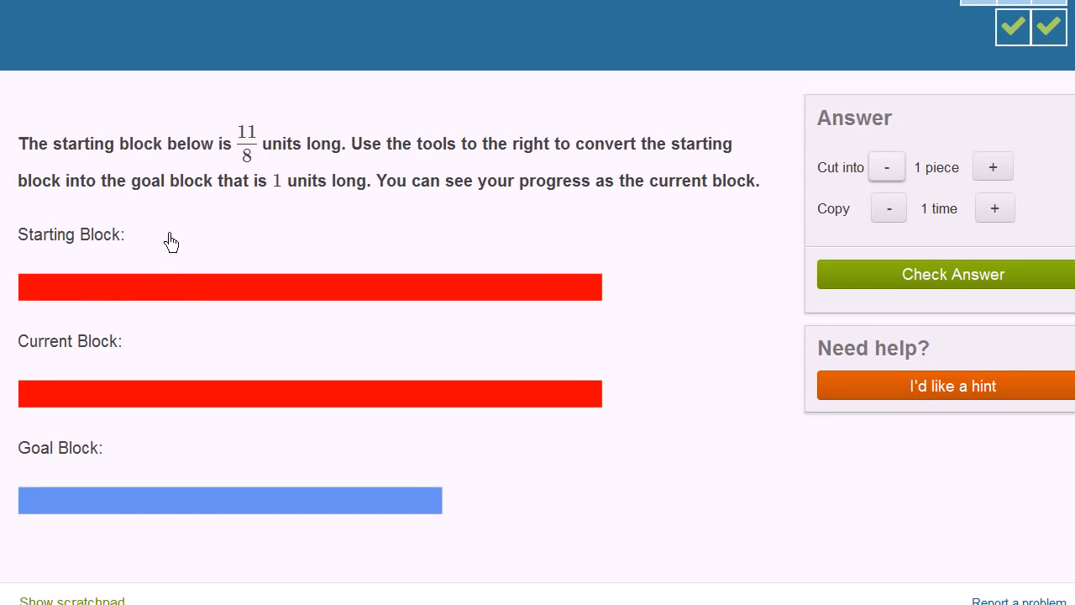
{"action": "mouse_move", "coordinate": [262, 151]}
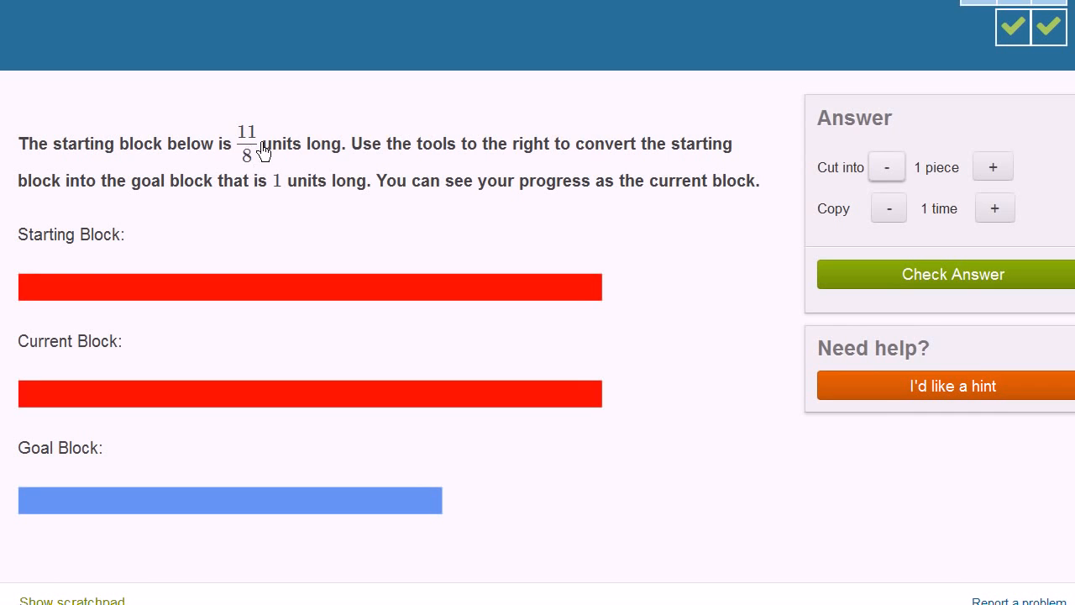
{"action": "mouse_move", "coordinate": [403, 312]}
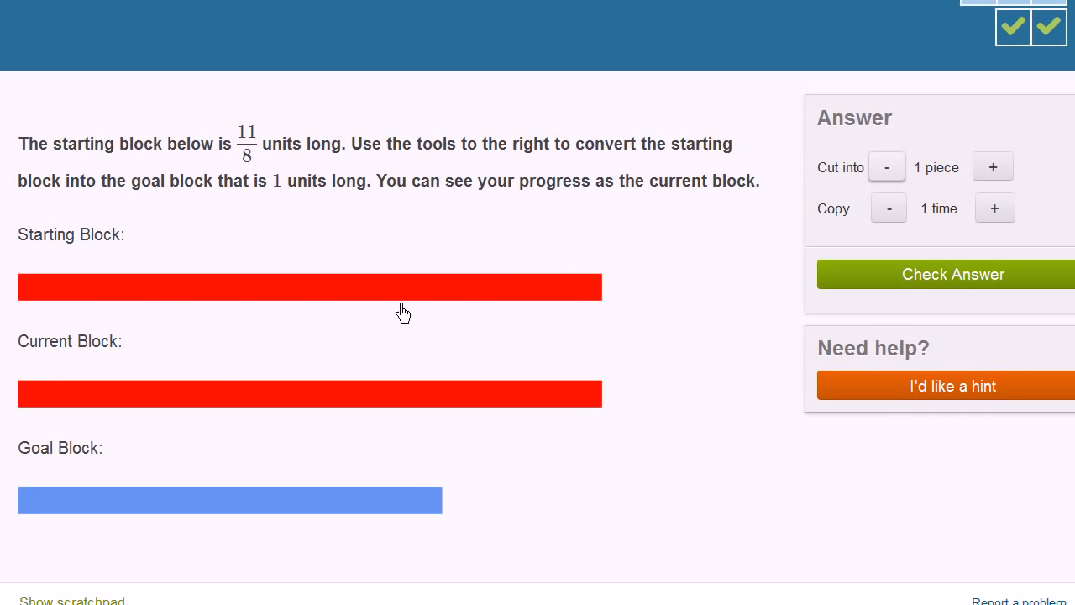
{"action": "mouse_move", "coordinate": [899, 252]}
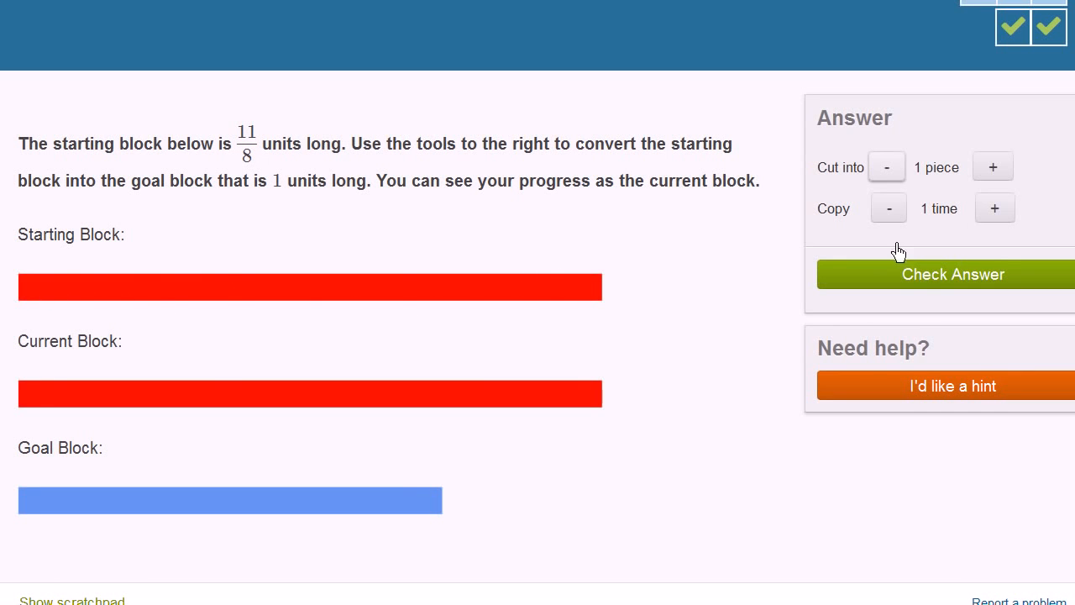
Raise the 'Cut into' count to 11 pieces so each piece is one eighth long.
{"action": "left_click", "coordinate": [993, 166]}
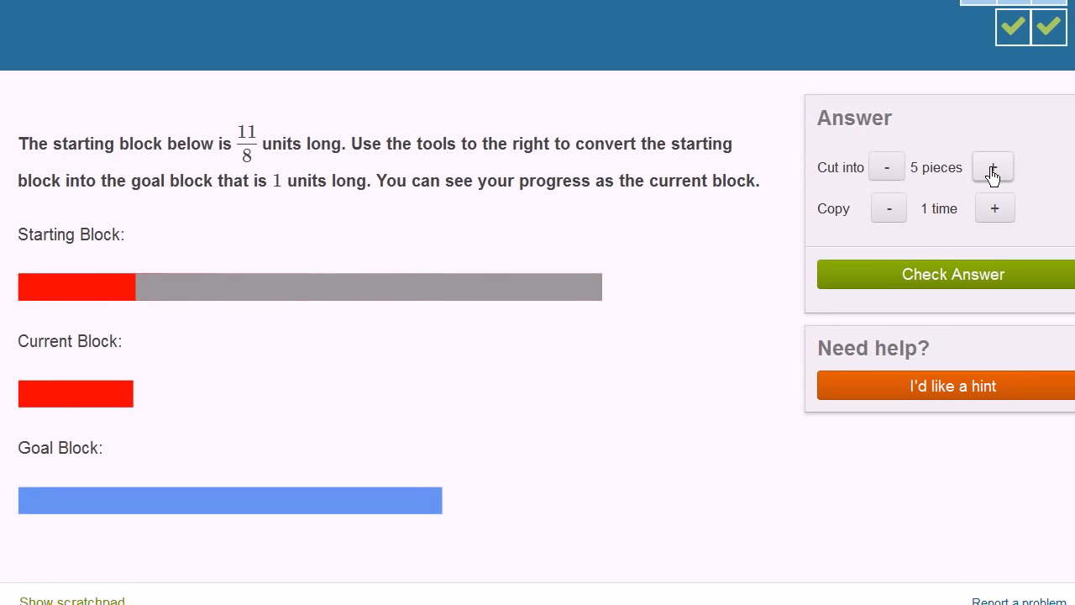
{"action": "left_click", "coordinate": [993, 166]}
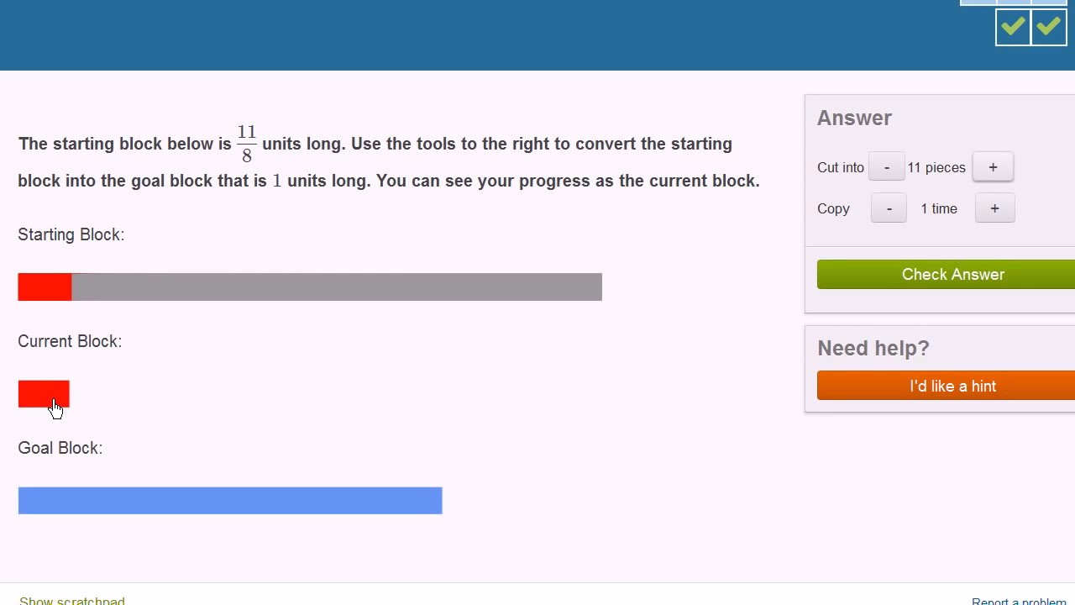
{"action": "mouse_move", "coordinate": [193, 408]}
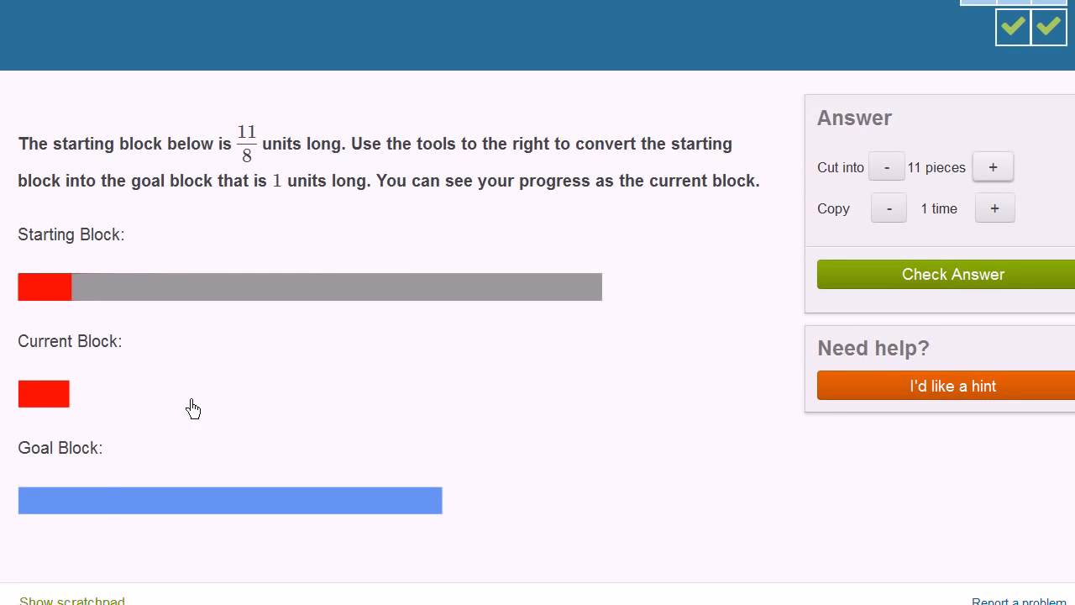
{"action": "mouse_move", "coordinate": [116, 452]}
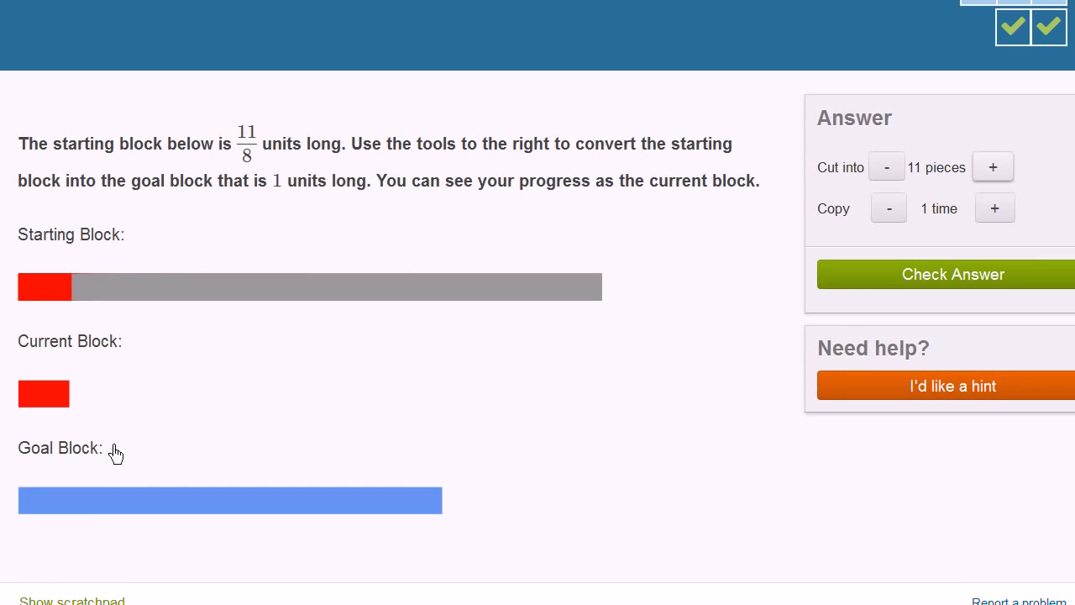
Copy the 1/8 piece 8 times to build the 1-unit goal block.
{"action": "left_click", "coordinate": [995, 208]}
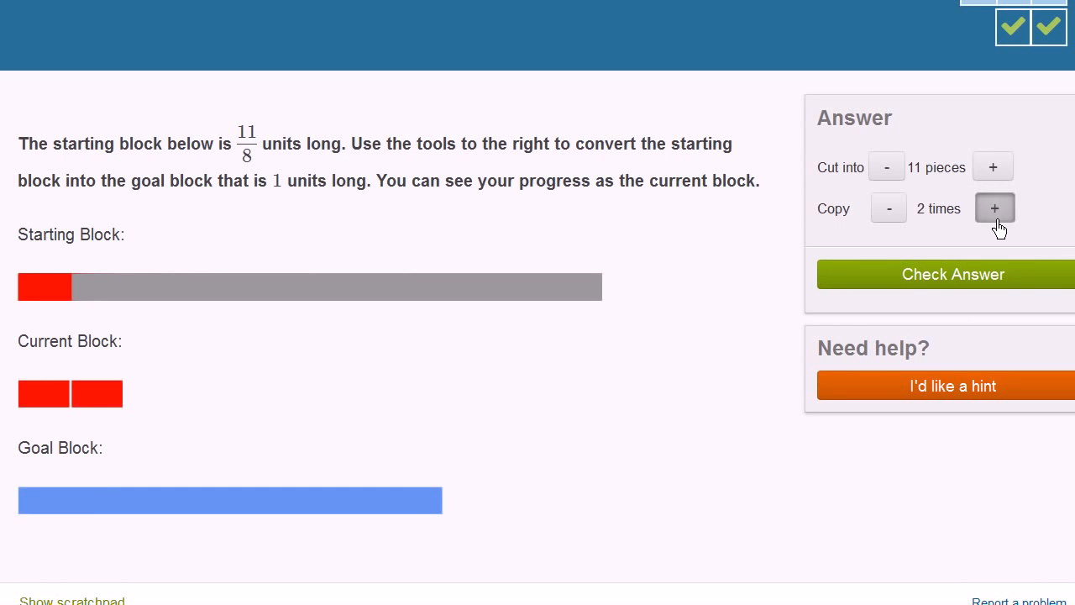
{"action": "left_click", "coordinate": [995, 208]}
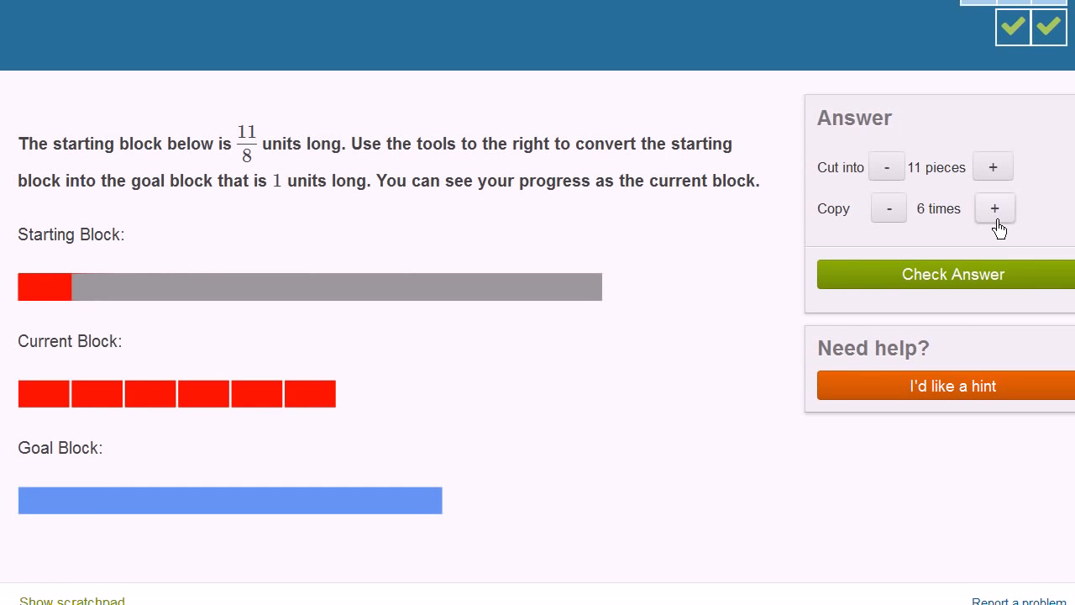
{"action": "left_click", "coordinate": [995, 208]}
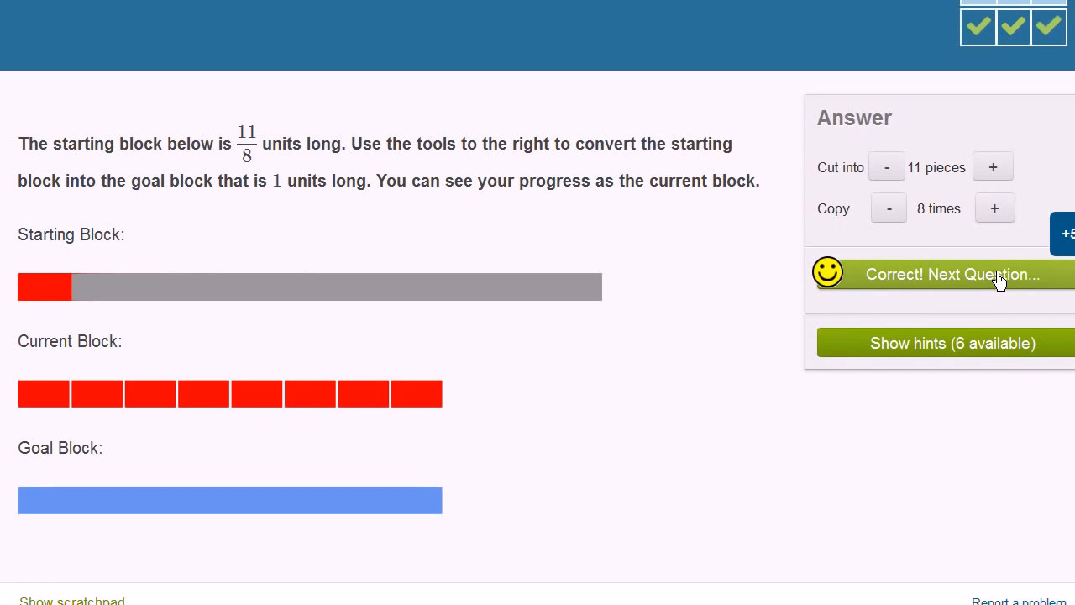